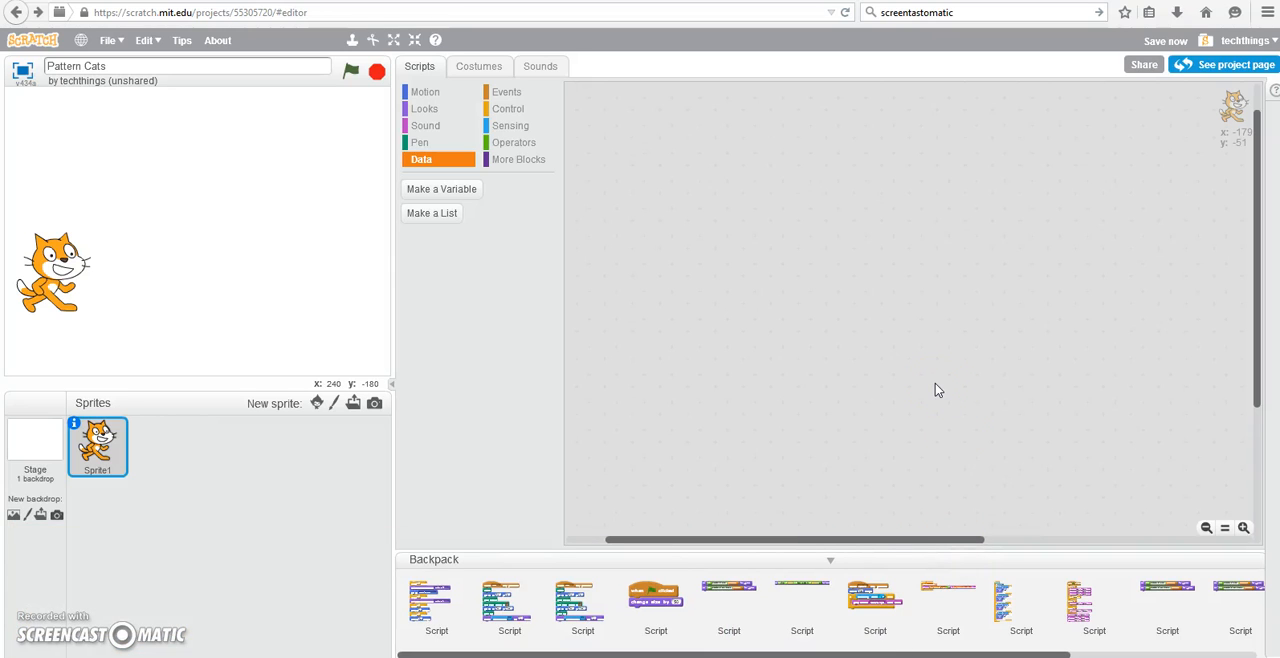
mouse_move(582, 600)
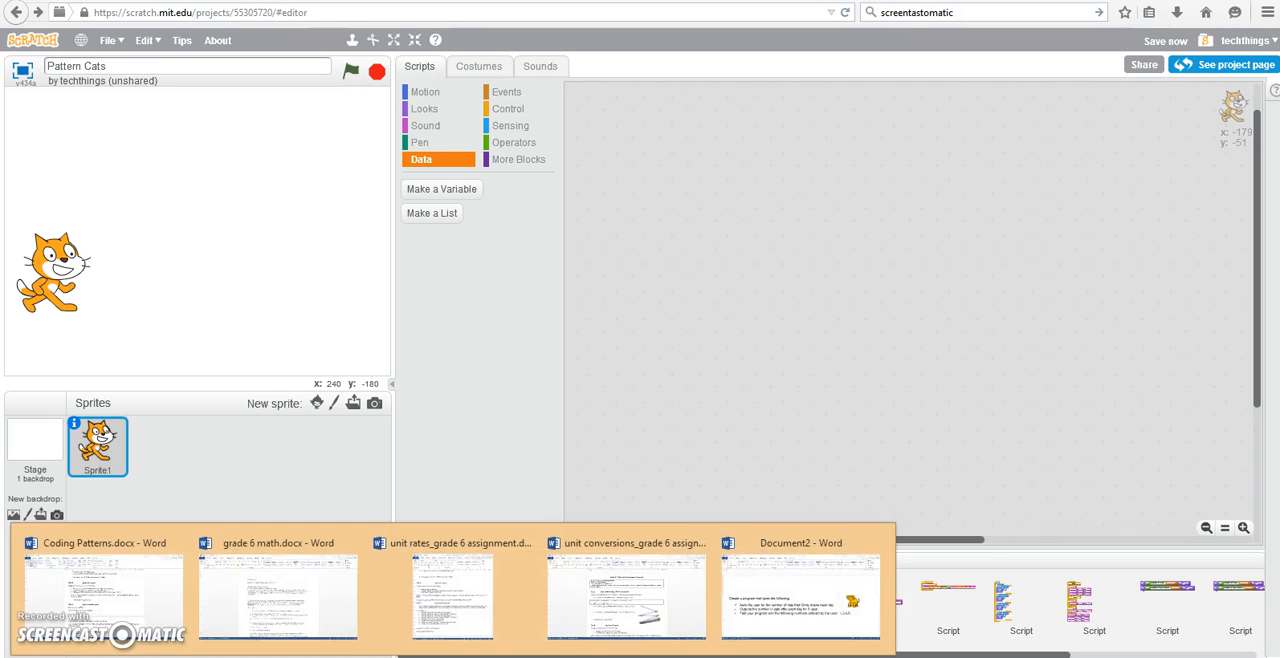
Start a new script with a 'when green flag clicked' trigger from Events
left_click(800, 596)
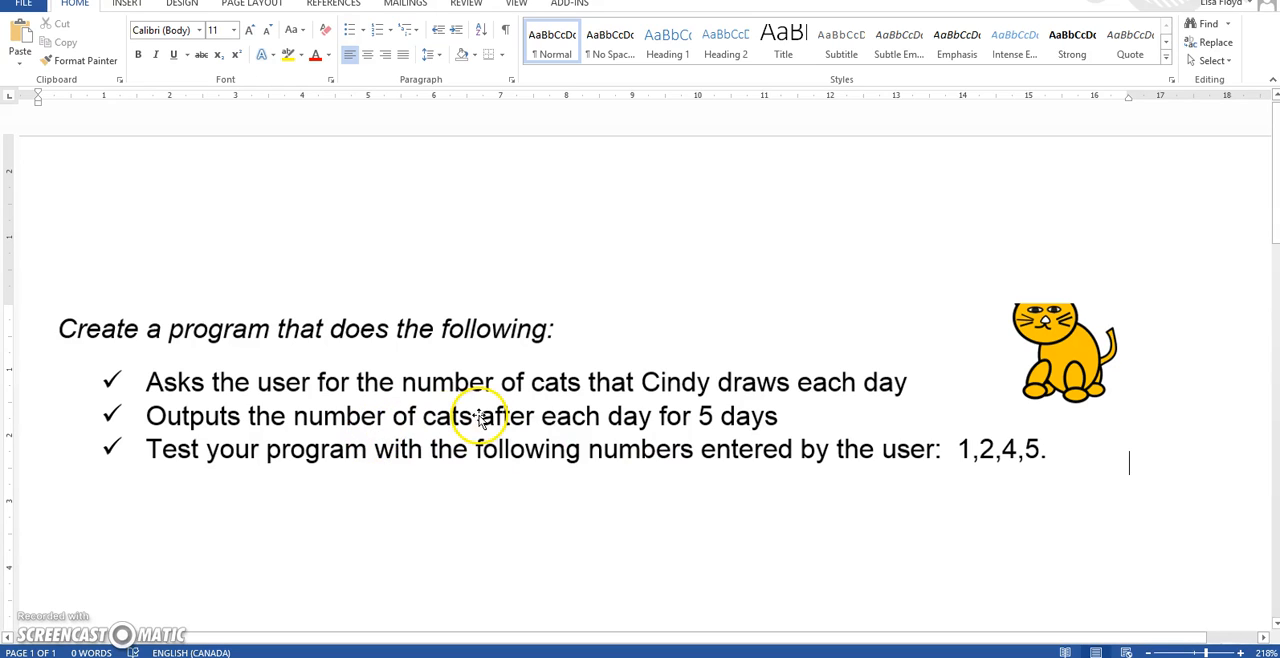
mouse_move(790, 410)
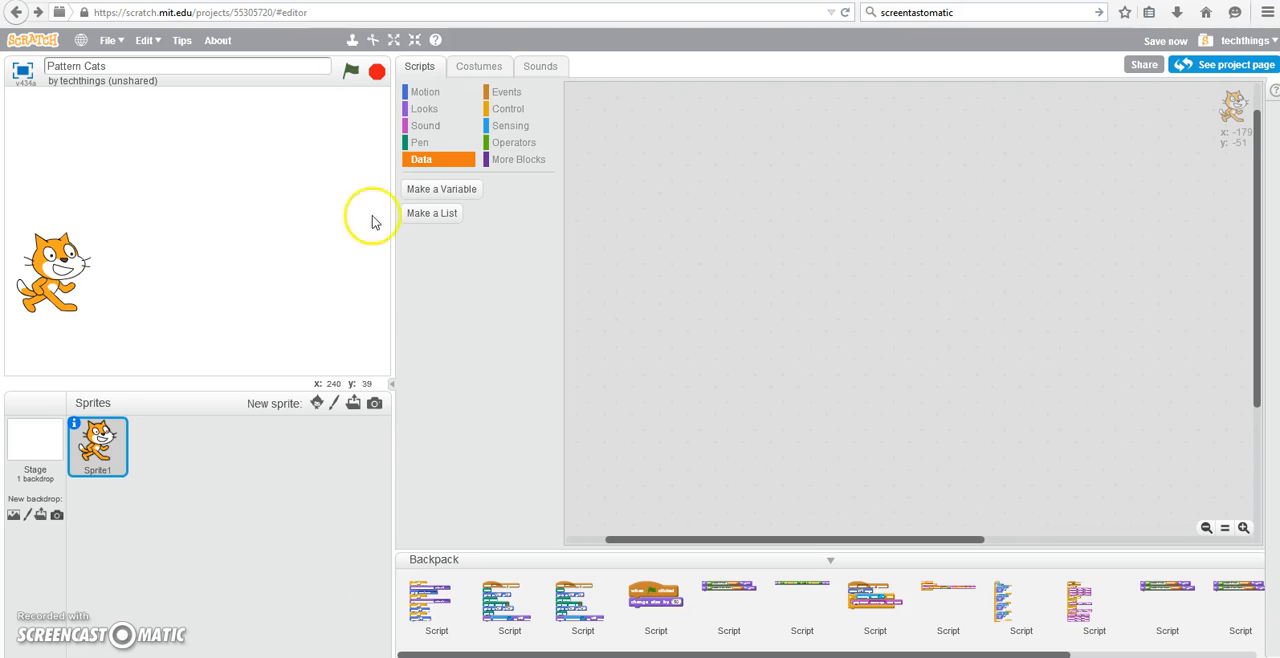
left_click(506, 92)
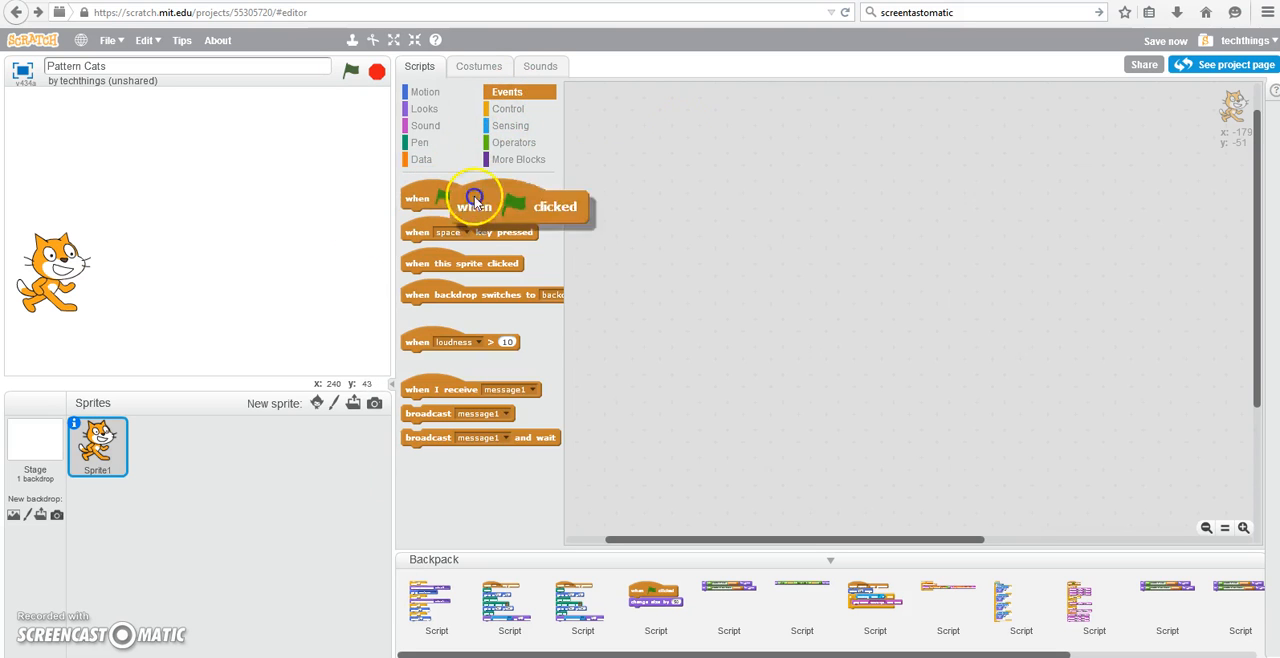
left_click_drag(476, 204, 704, 120)
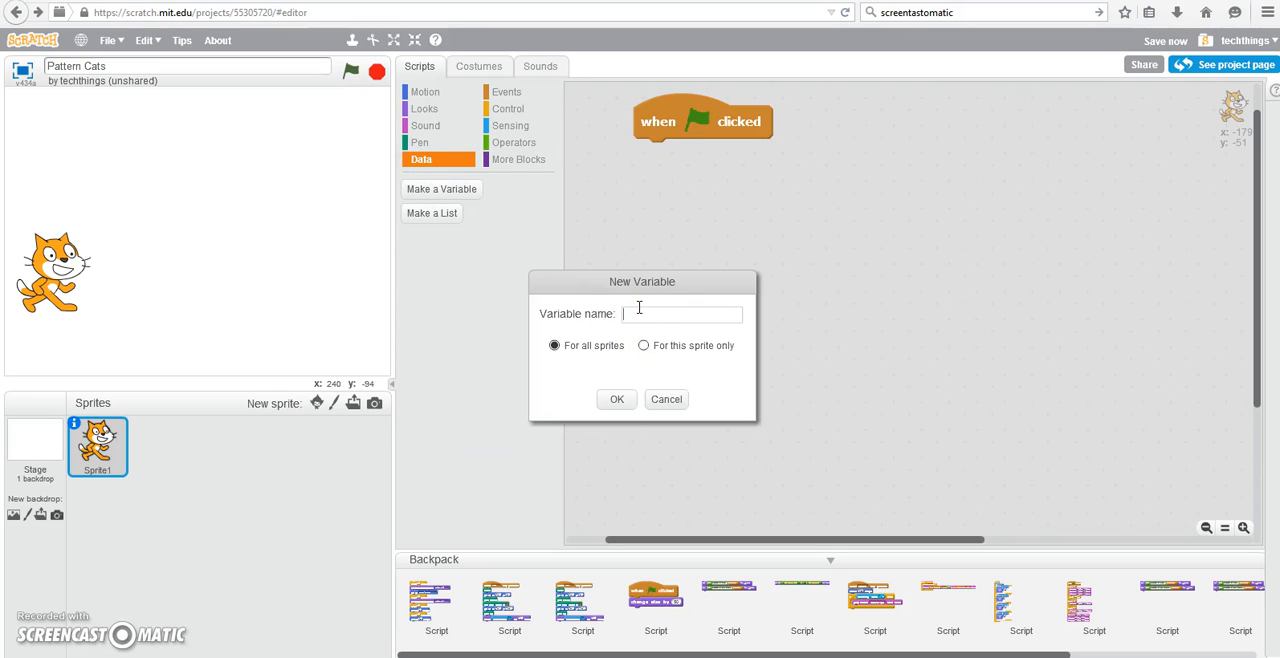
Create the NumofDays and TotalNumofCats variables in Data, plus a third variable
type("Numof")
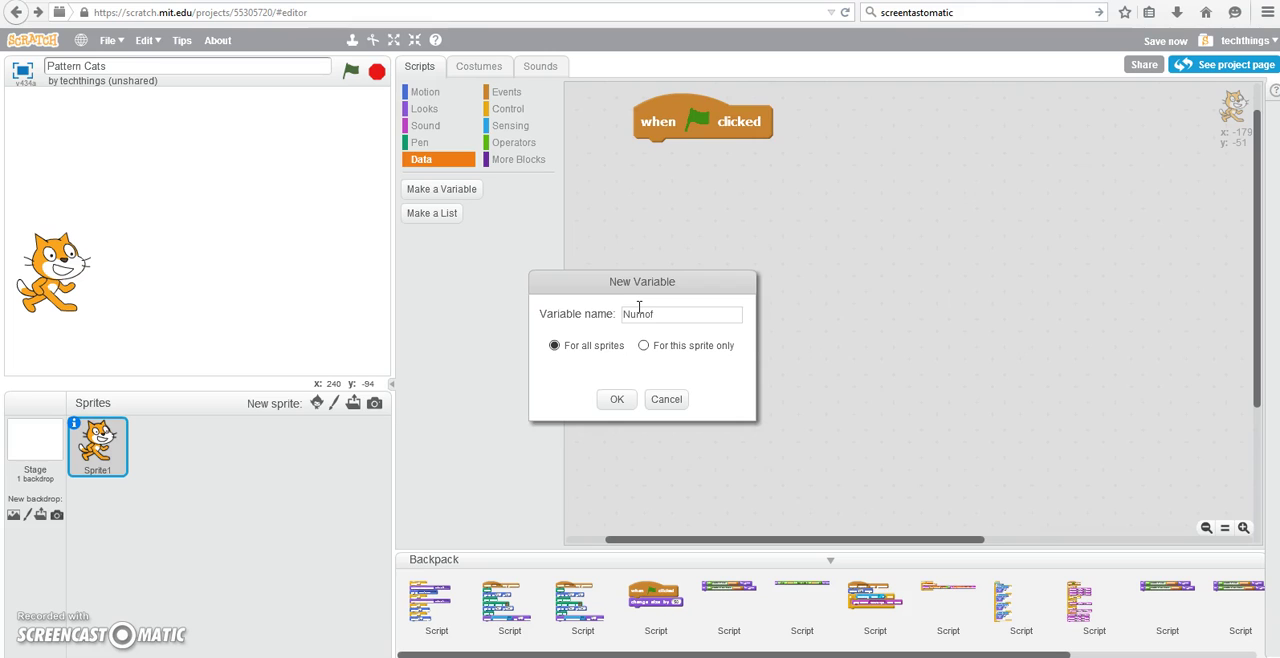
left_click(616, 400)
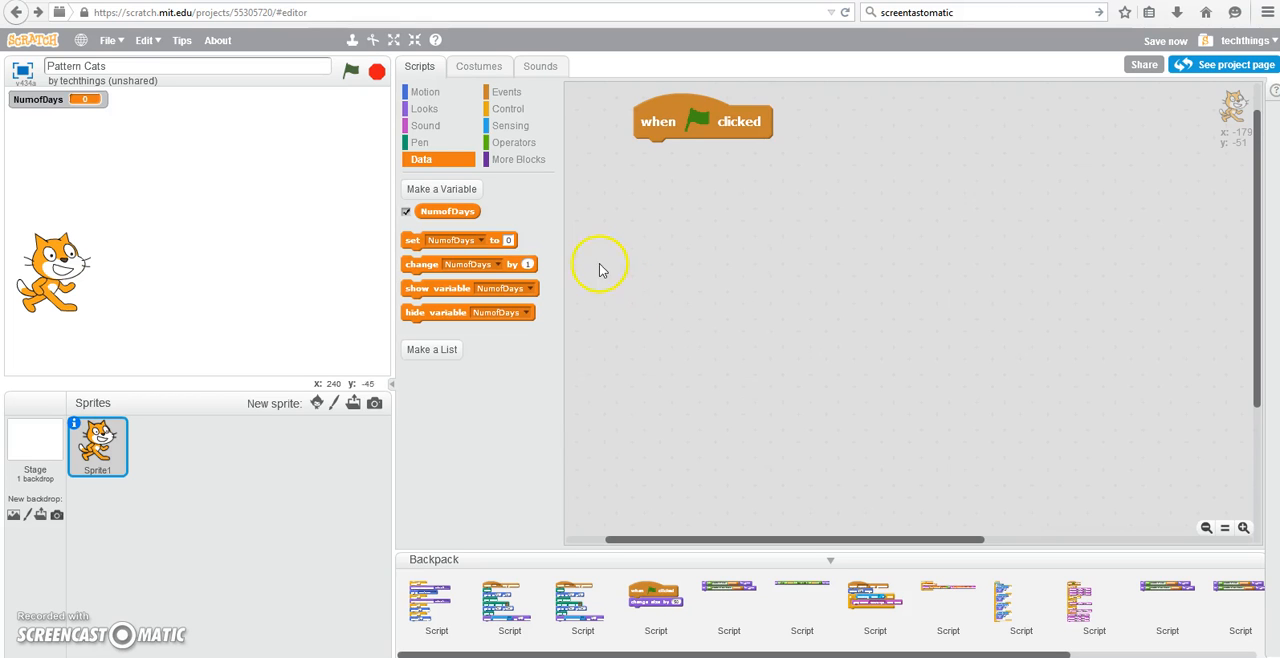
left_click(440, 190)
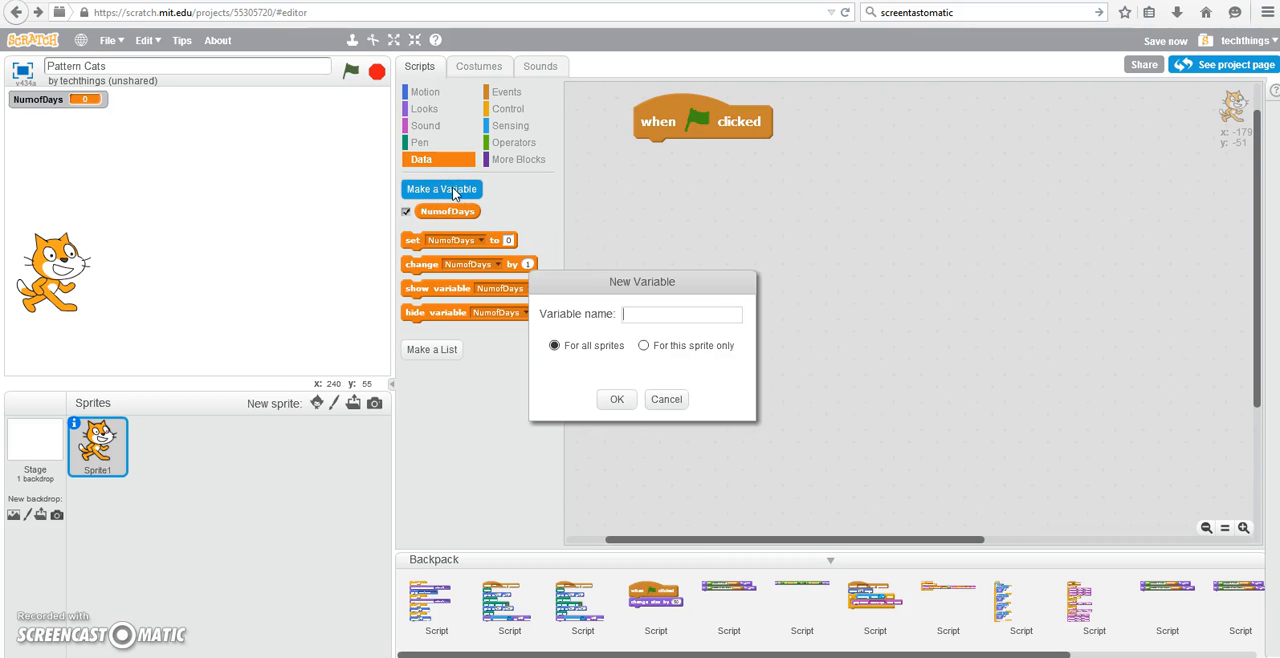
type("Num")
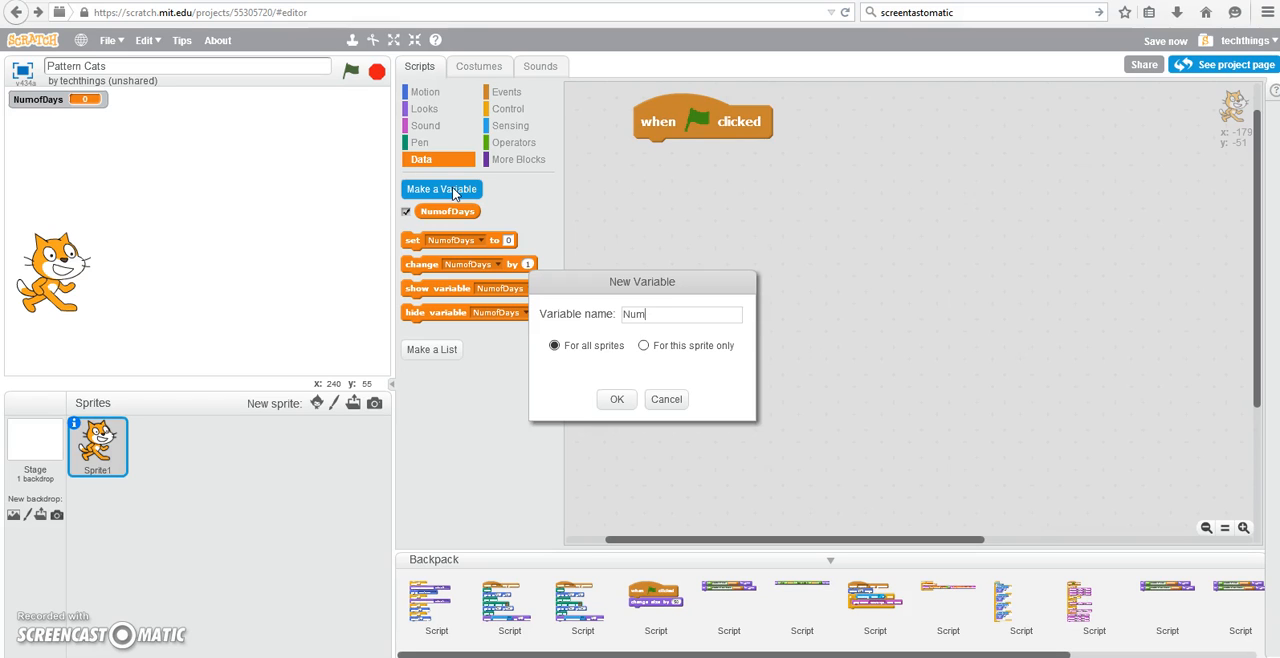
type("Tot")
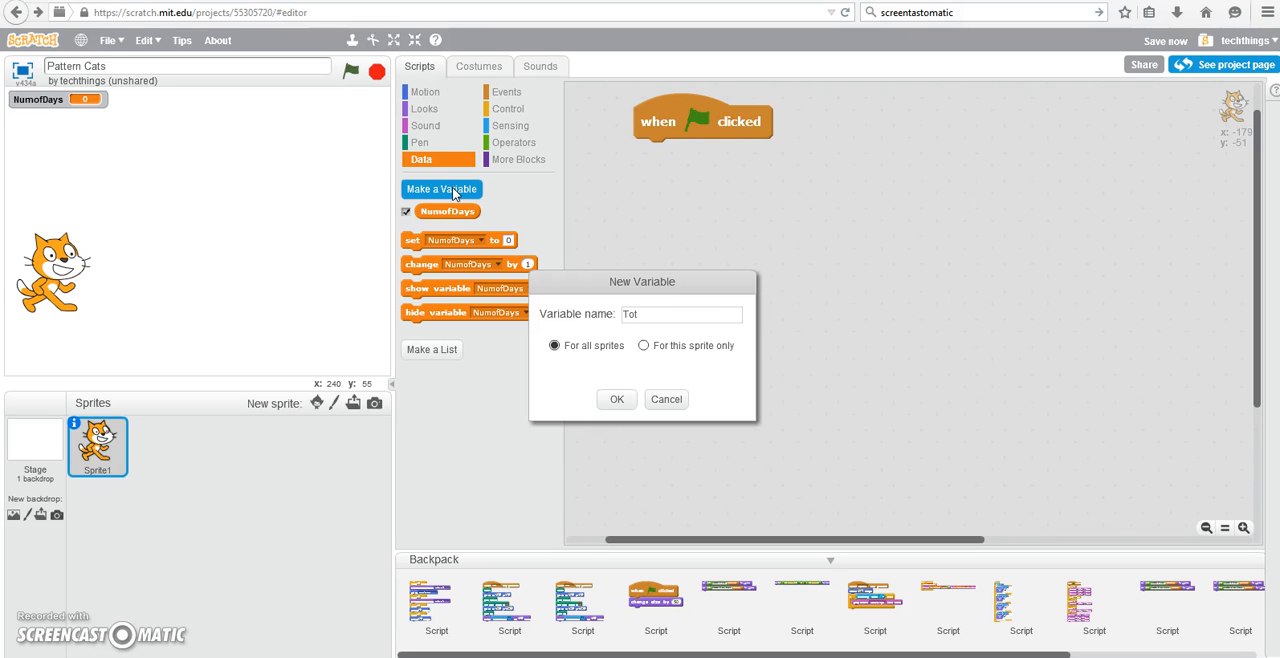
type("alNum")
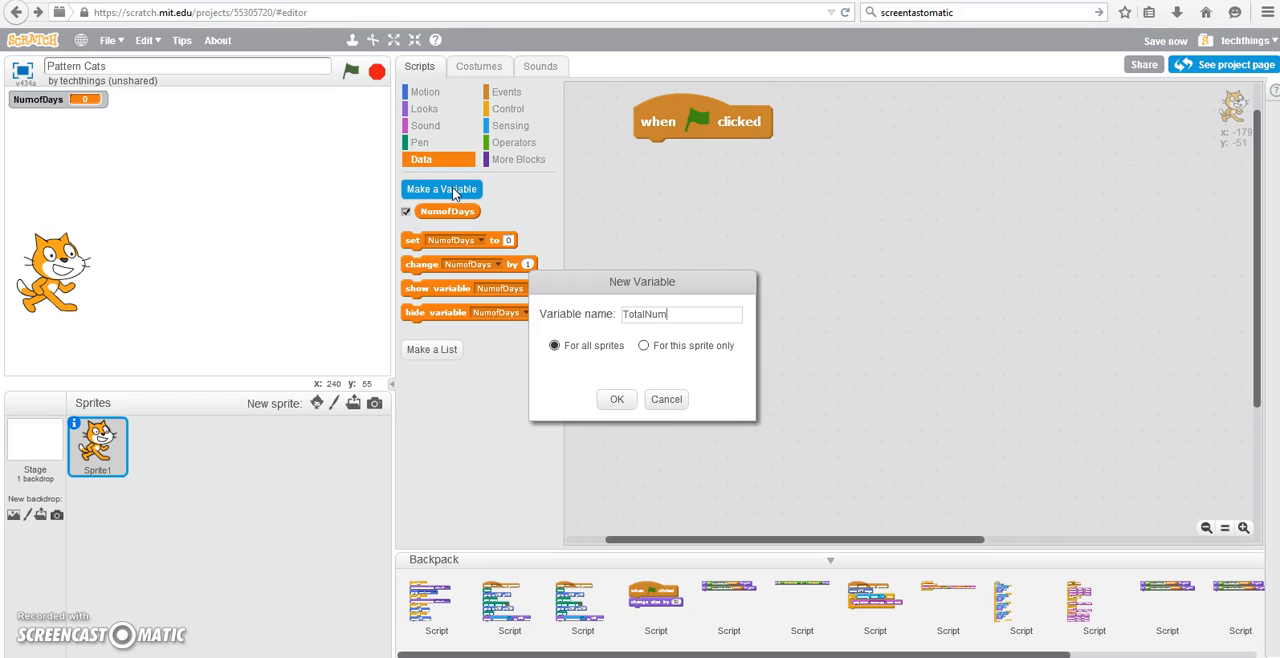
left_click(616, 400)
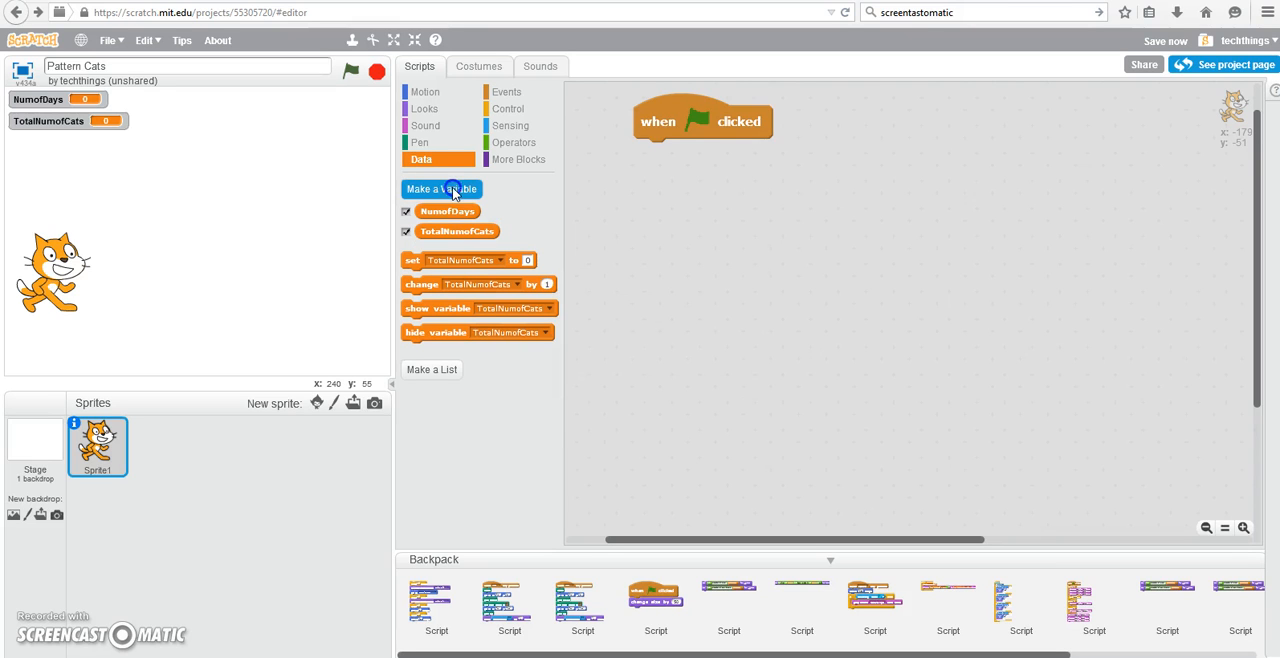
left_click(442, 190)
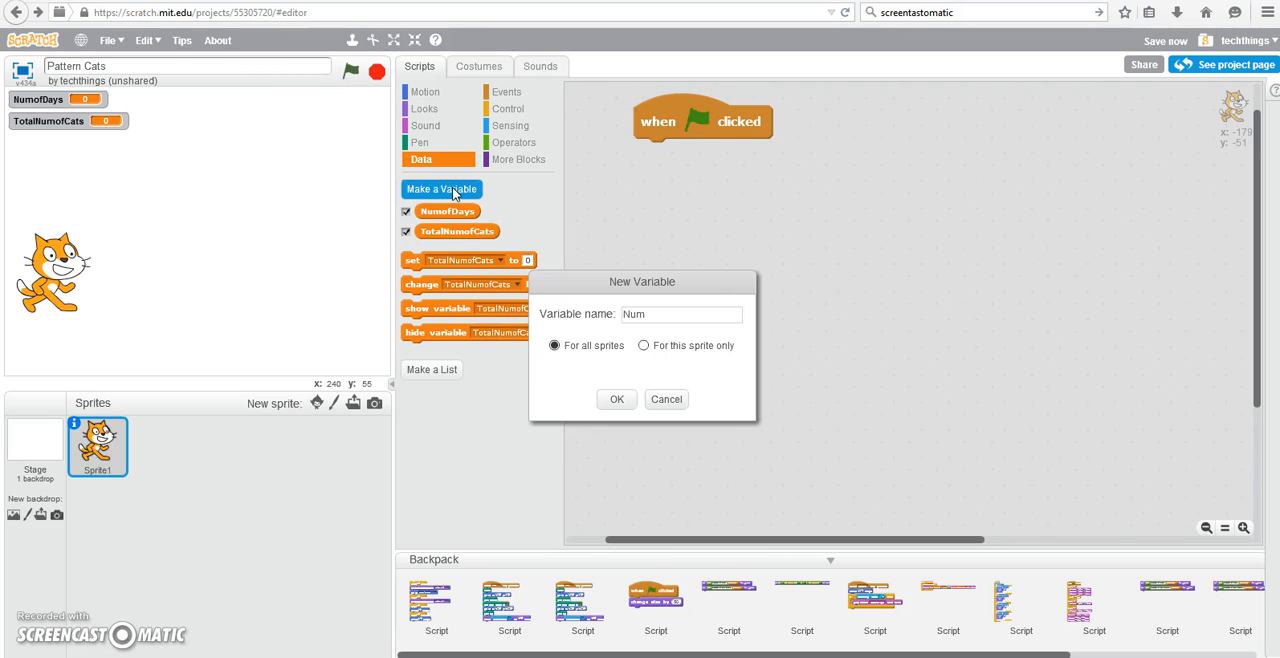
left_click(616, 400)
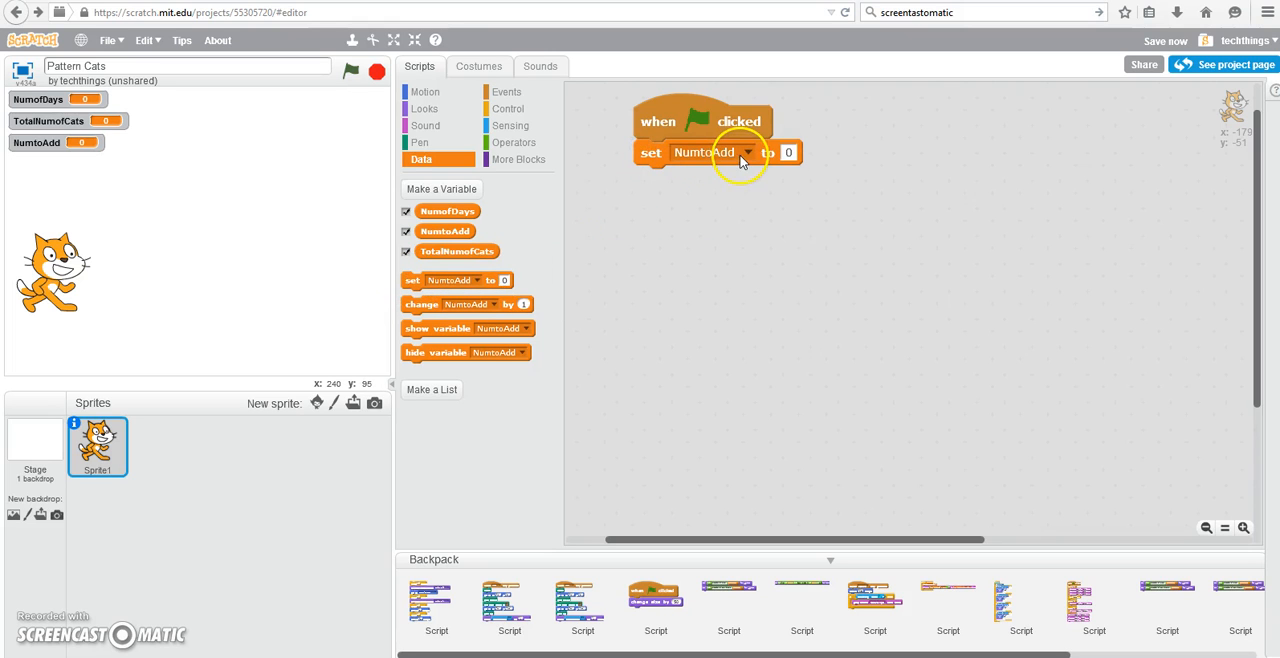
Reset TotalNumofCats and NumofDays to 0 with set blocks under the NumtoAdd reset
left_click_drag(456, 280, 564, 276)
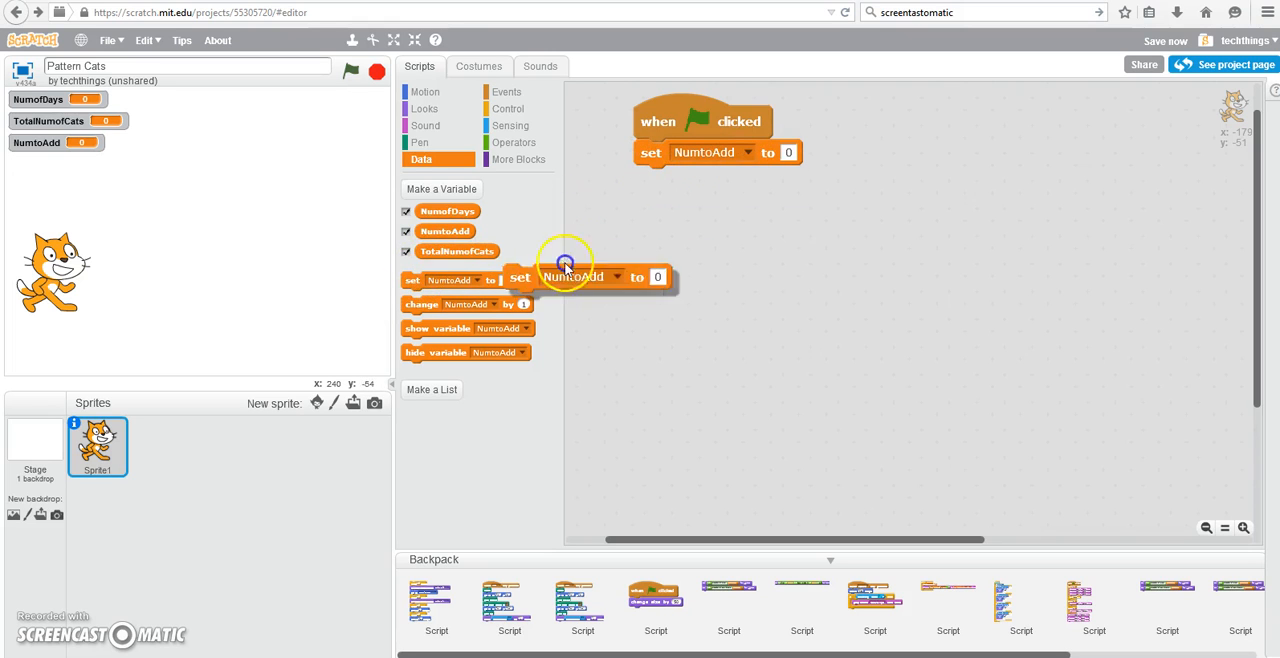
left_click(748, 180)
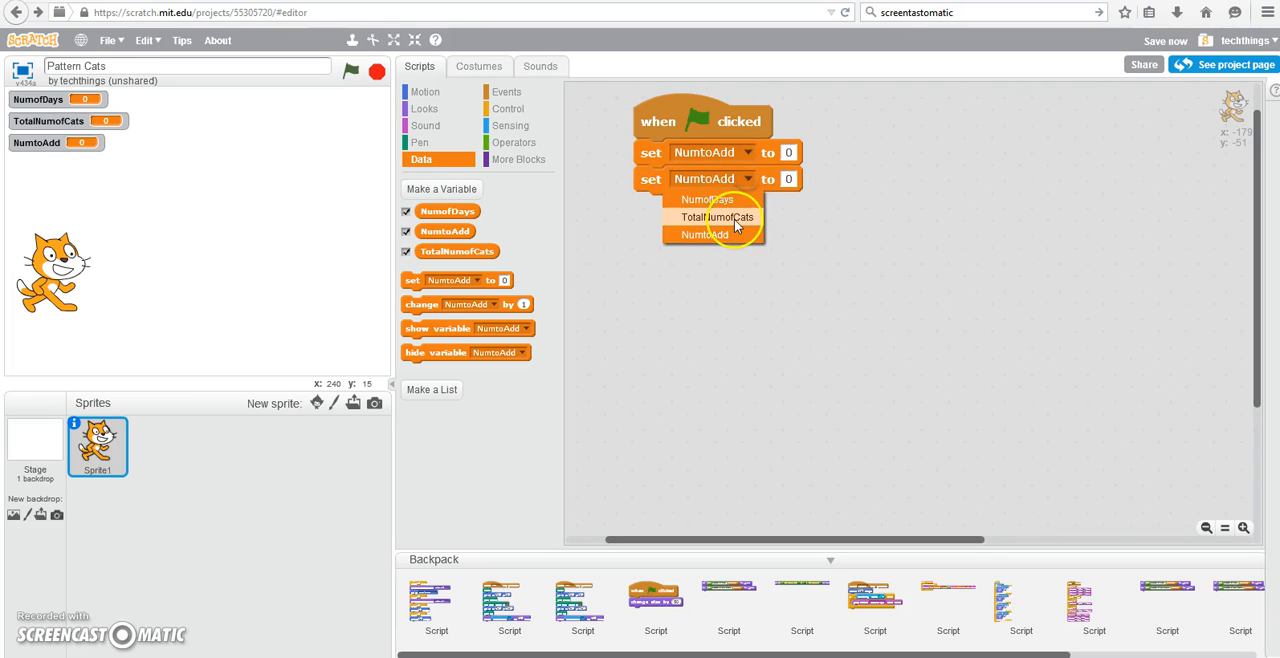
left_click(718, 216)
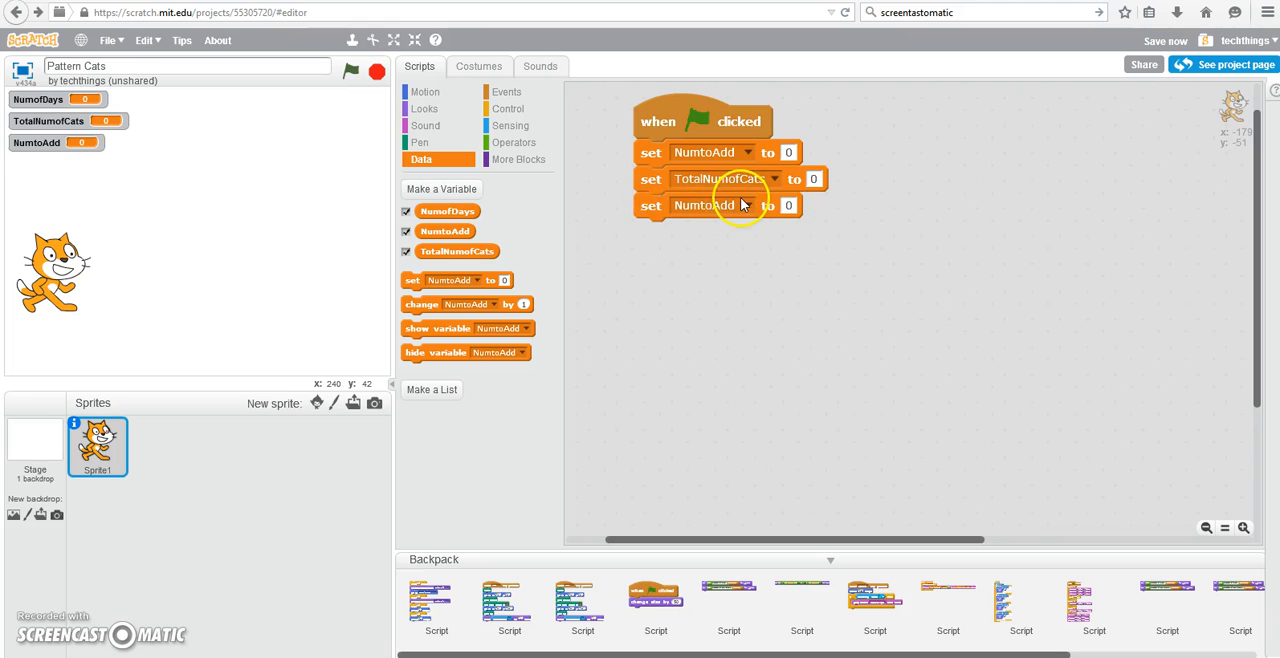
left_click(712, 204)
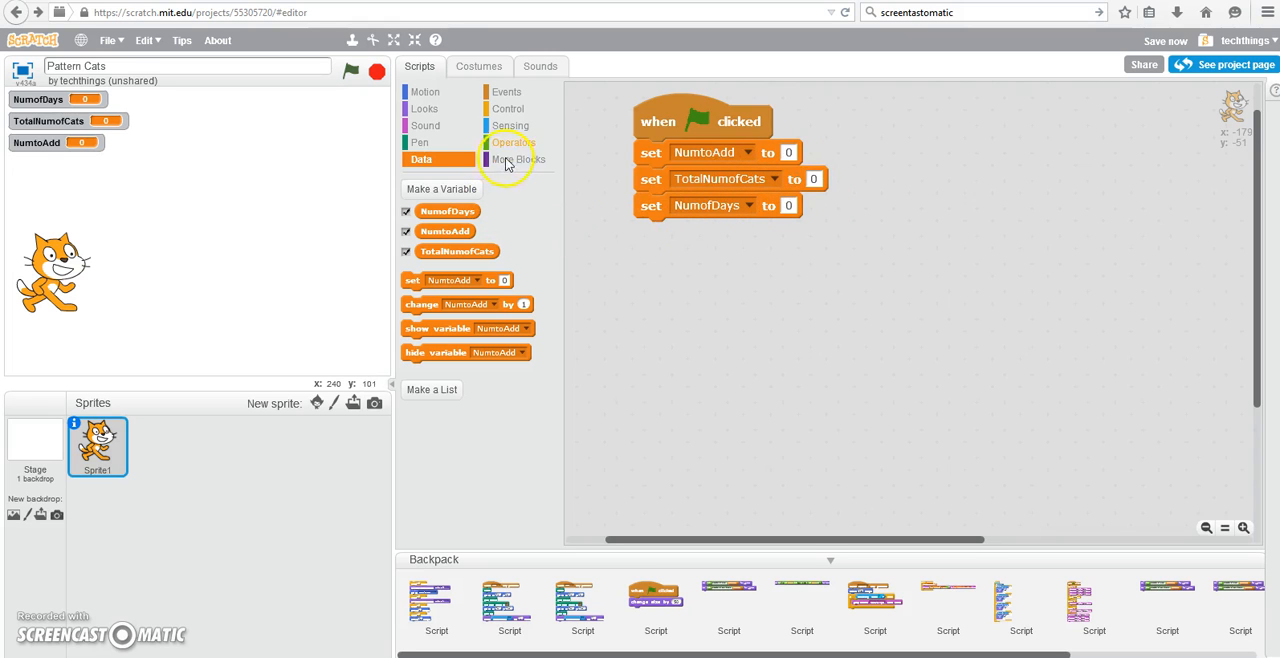
Ask 'How many cats will Cindy draw each day?' and wait, with an answer reporter nearby
left_click(508, 126)
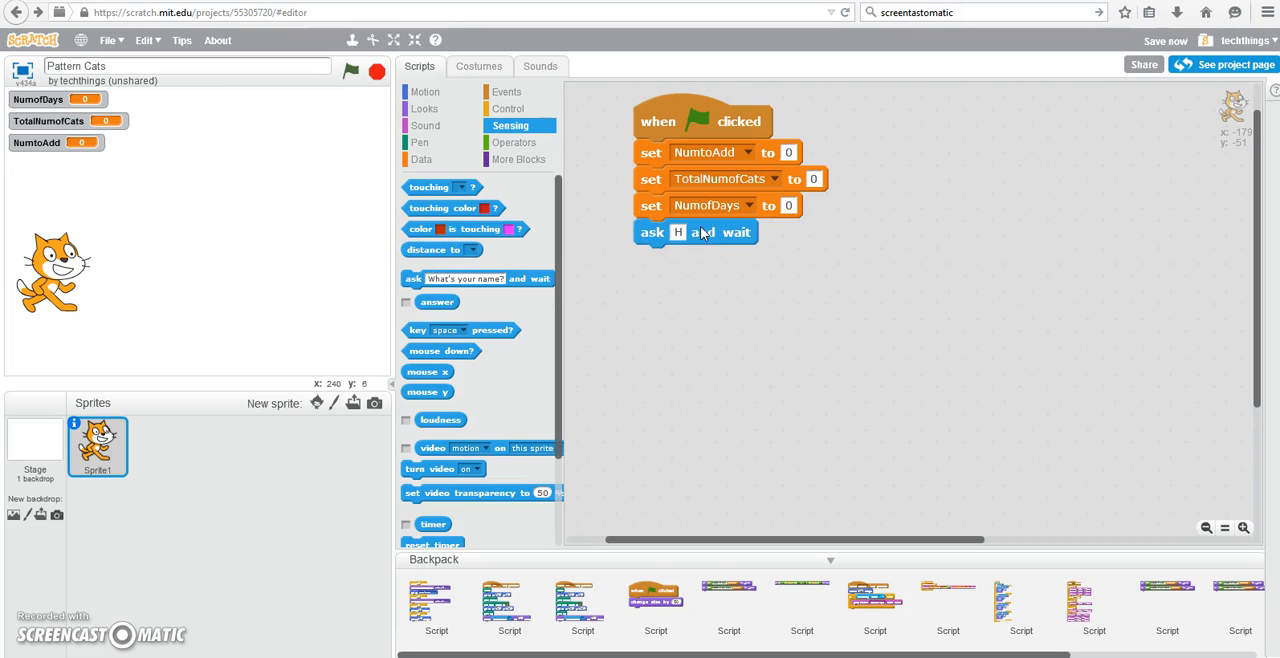
type("How many cats wil")
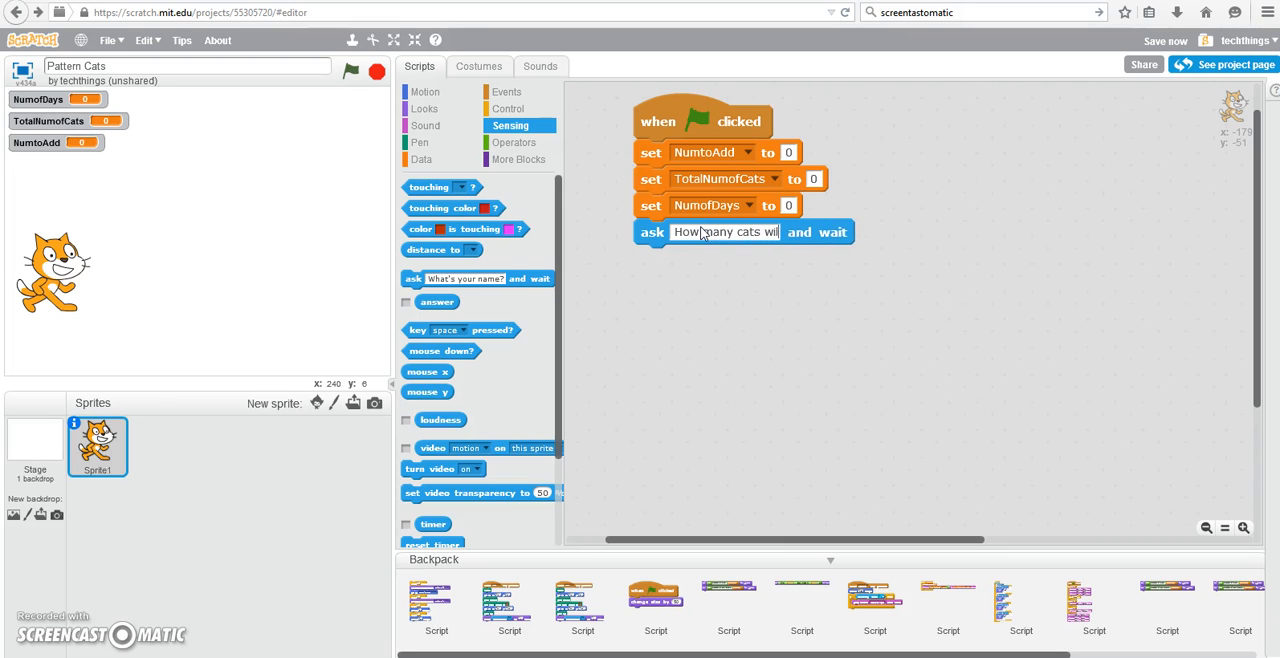
type("Cindy draw")
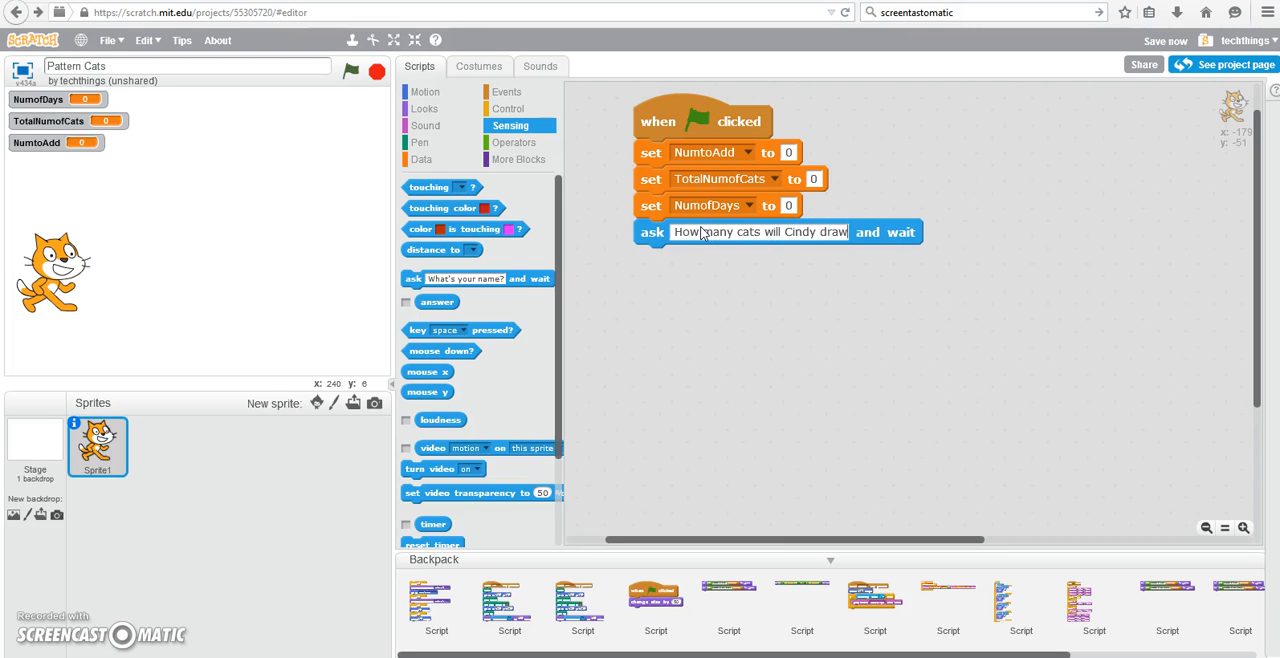
type("each day?")
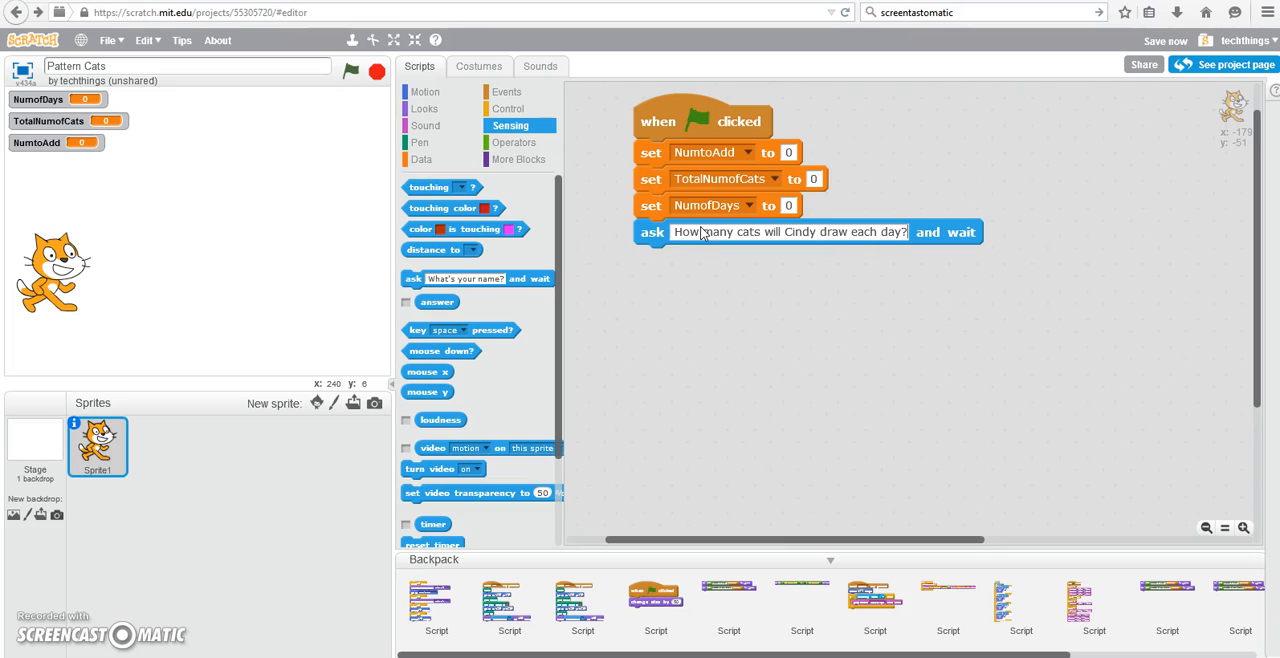
left_click_drag(436, 300, 1036, 262)
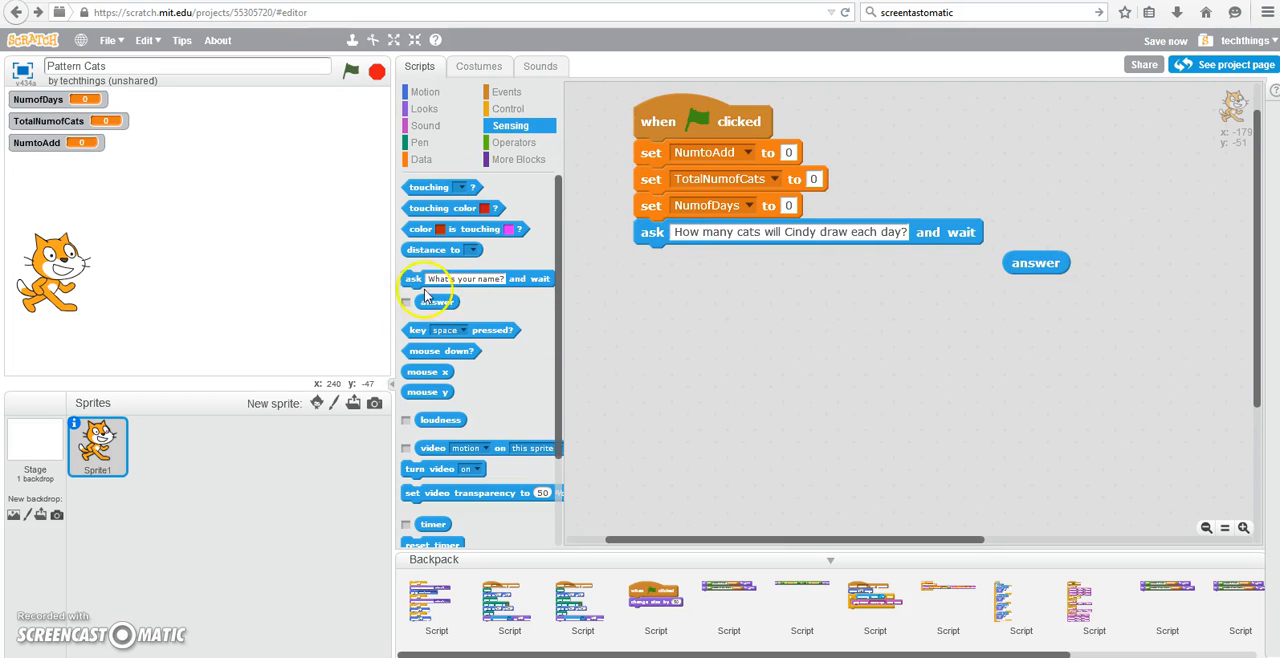
mouse_move(1036, 264)
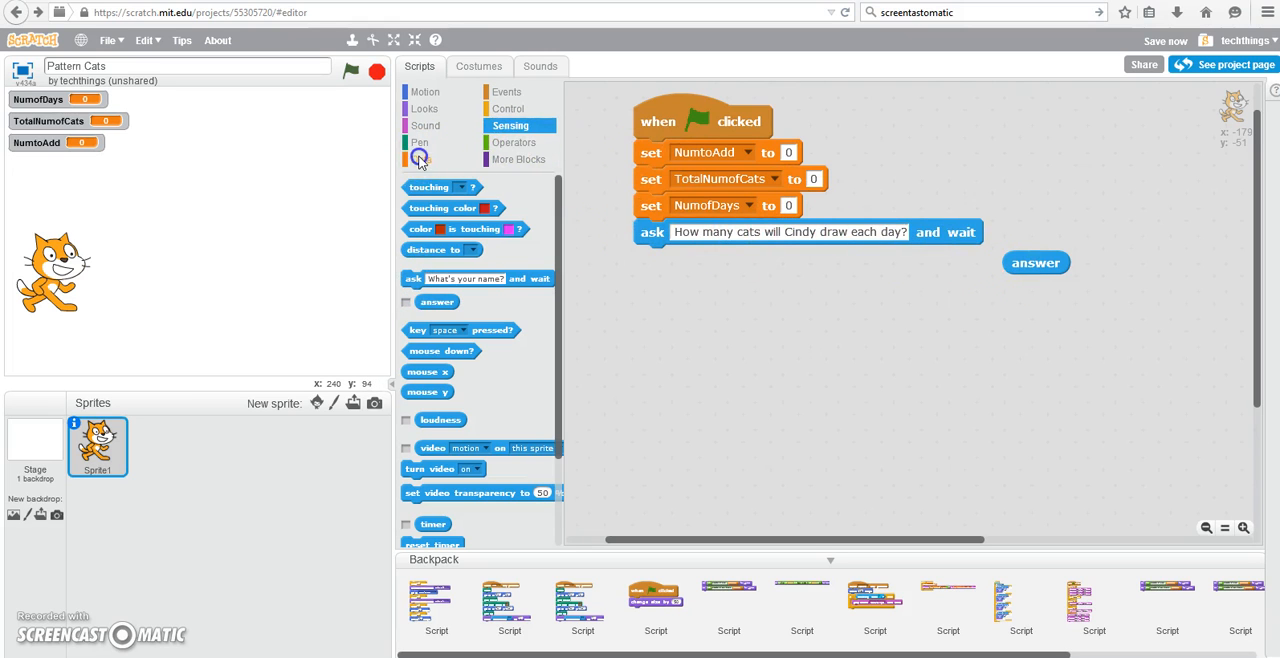
Set NumtoAdd to the answer reporter right after the question is asked
left_click(420, 160)
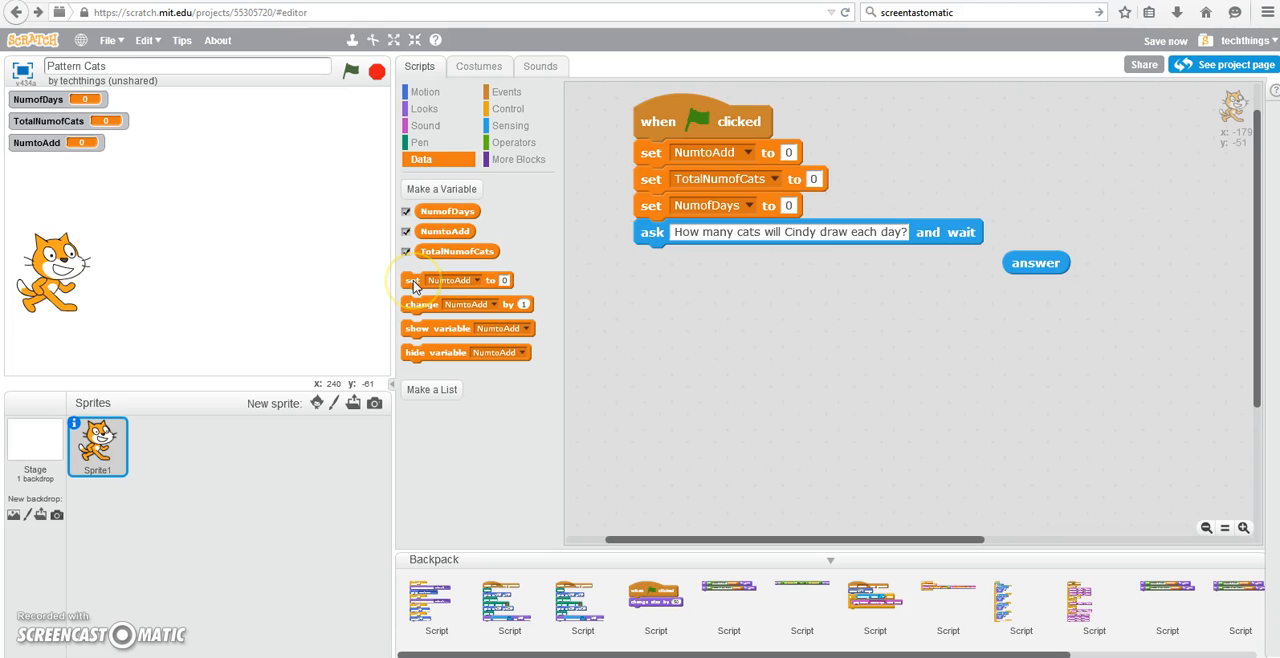
left_click_drag(458, 280, 716, 258)
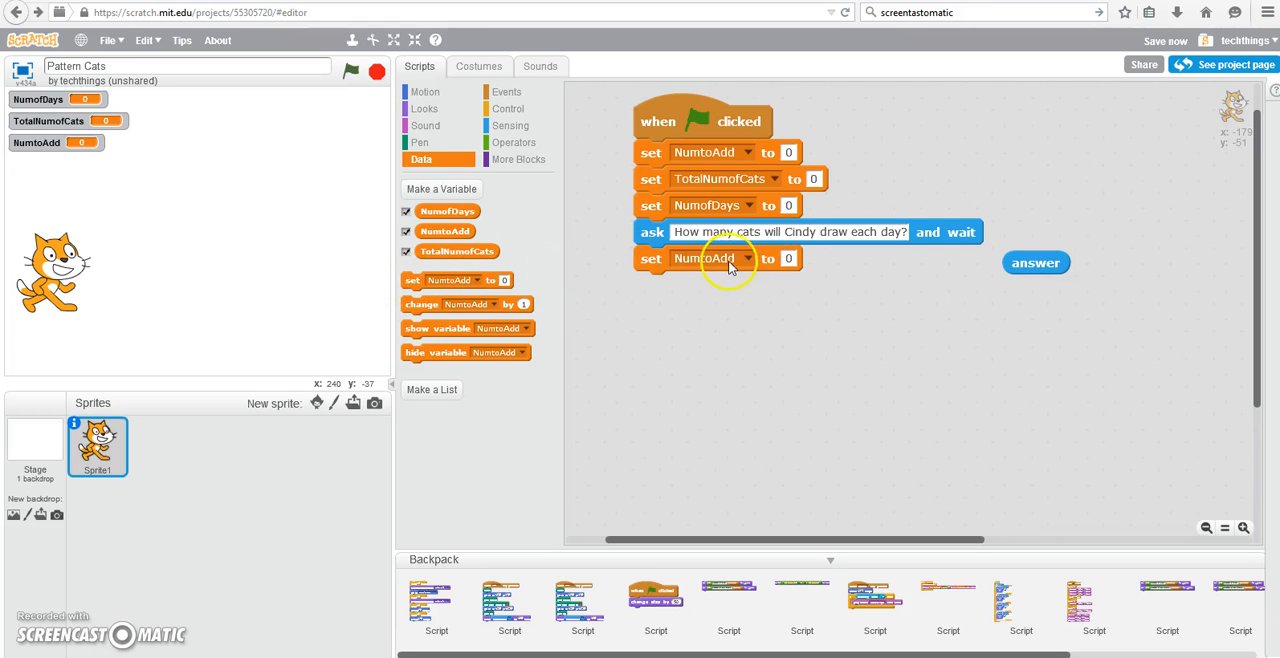
left_click_drag(1036, 262, 818, 260)
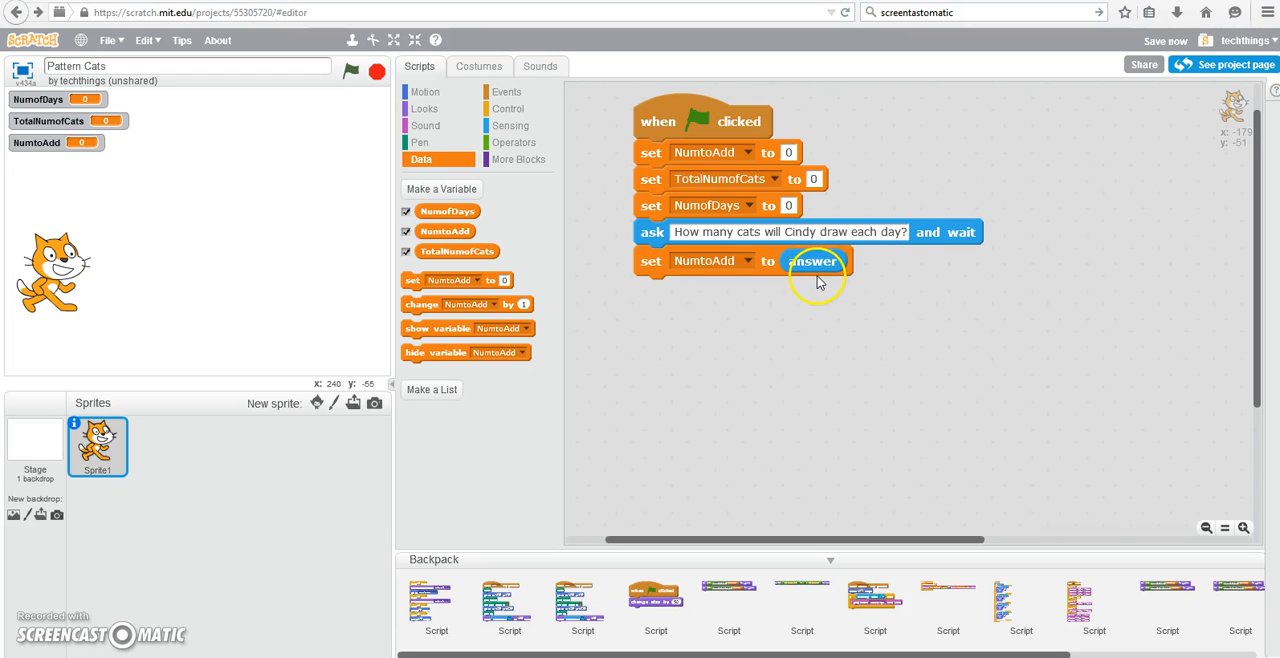
mouse_move(824, 278)
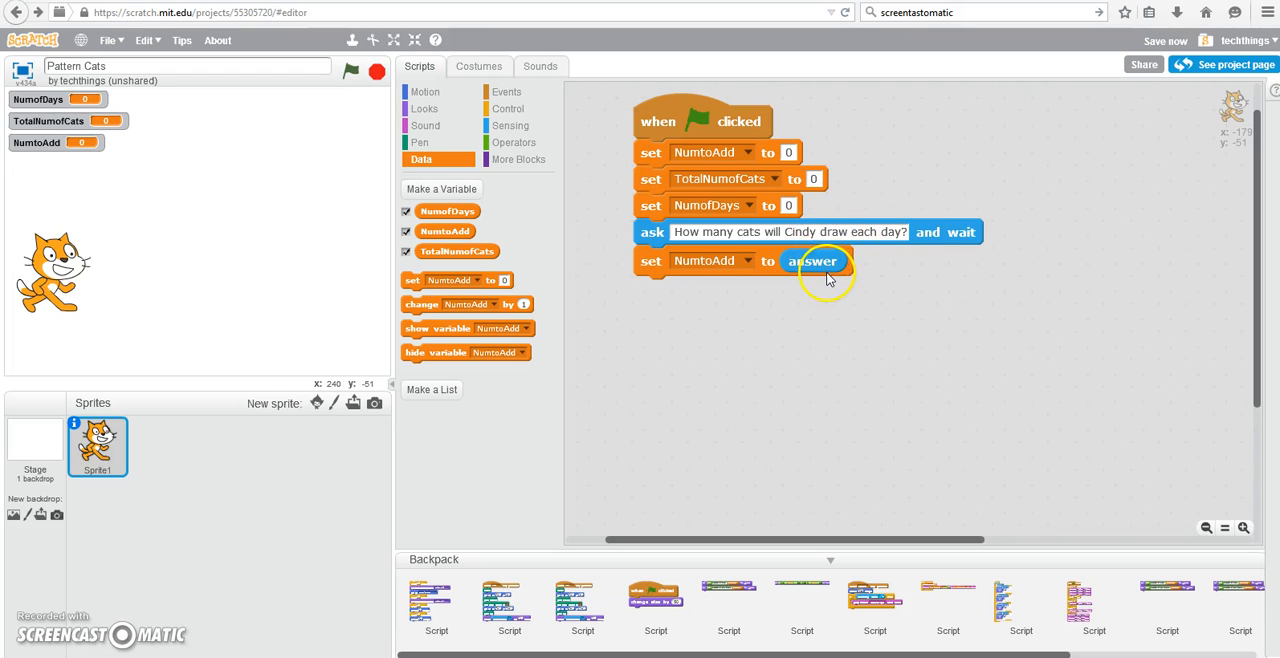
mouse_move(708, 272)
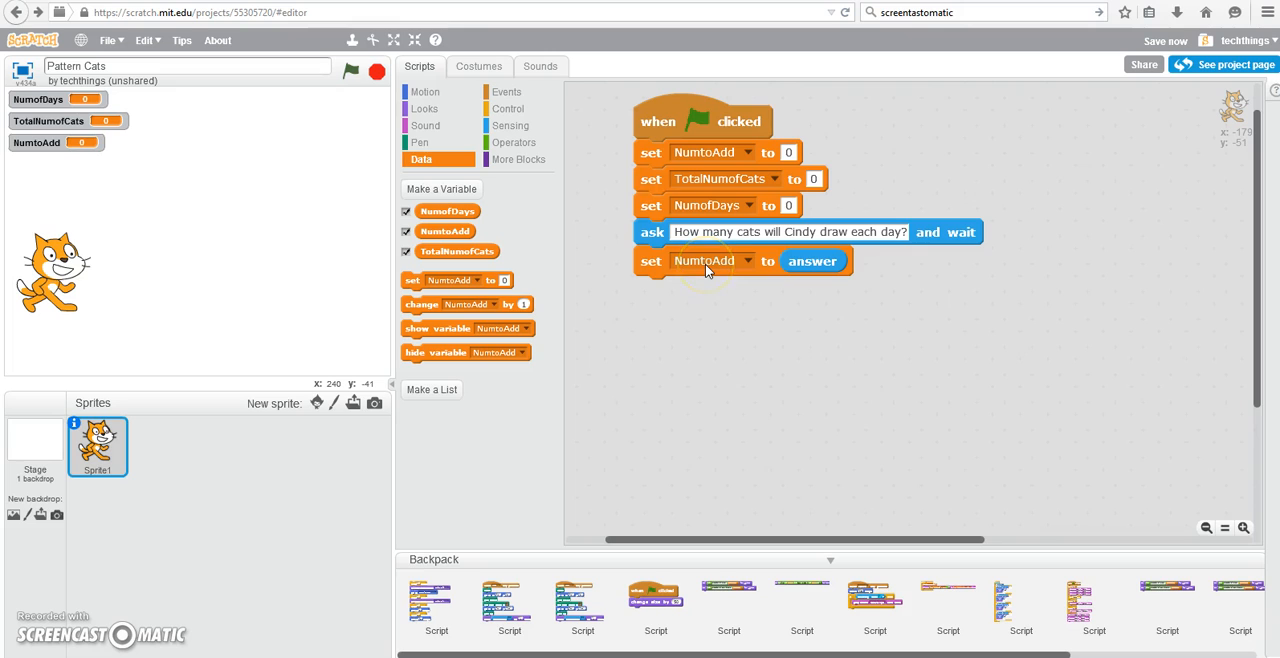
mouse_move(888, 288)
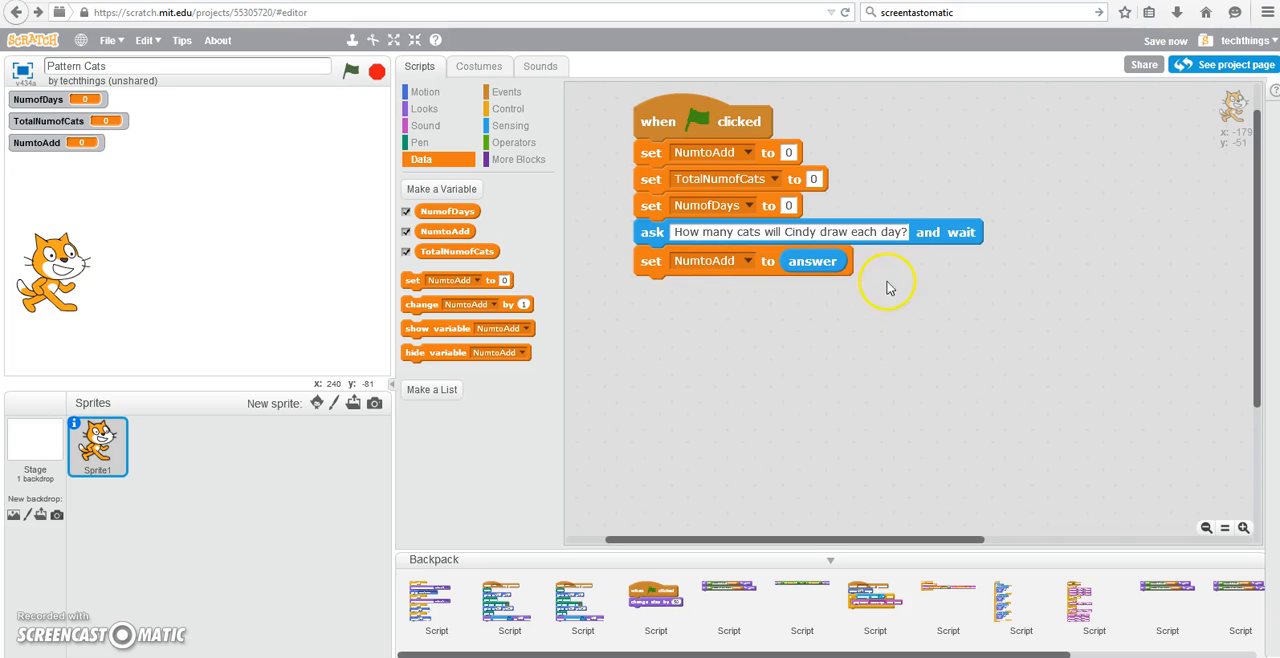
mouse_move(700, 278)
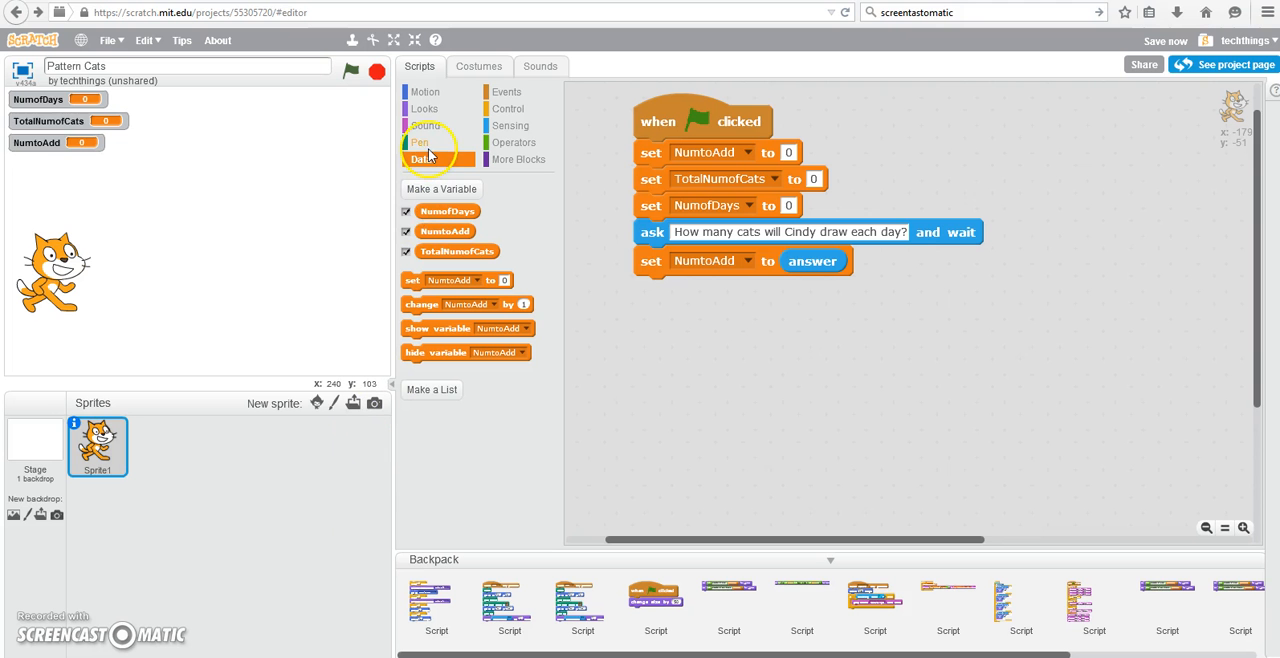
Add a repeat-5 loop that changes NumofDays by 1 and sets TotalNumofCats each pass
left_click(512, 108)
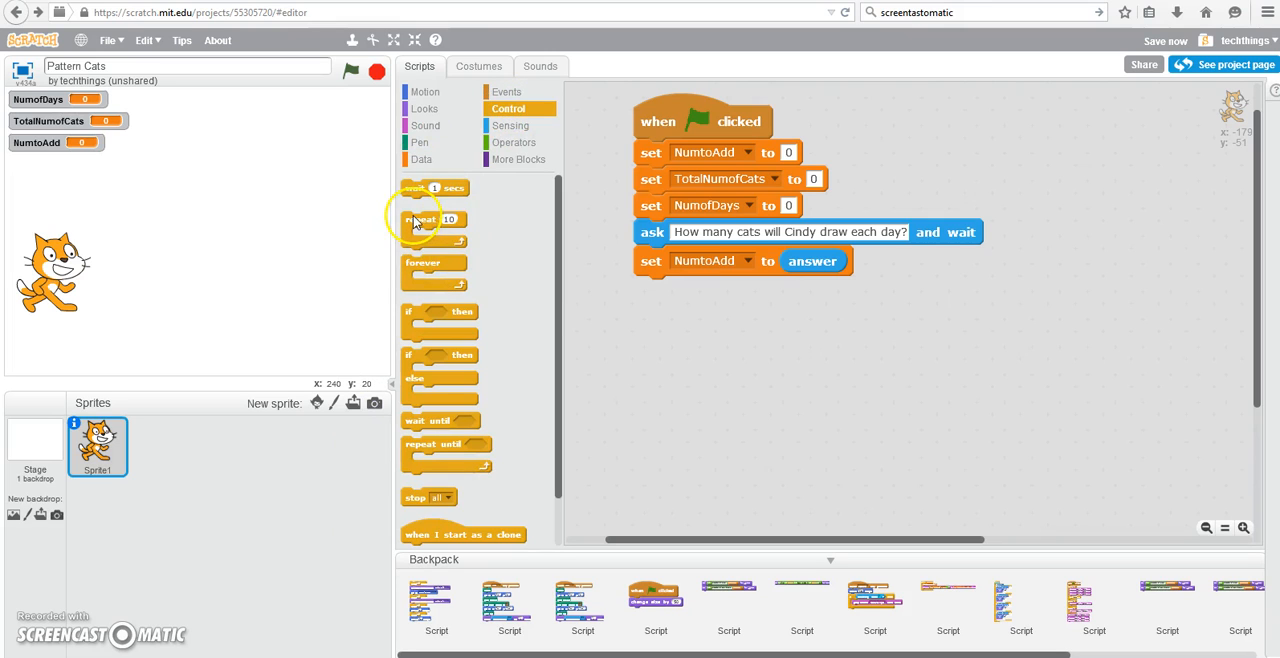
left_click_drag(434, 220, 664, 288)
type("5")
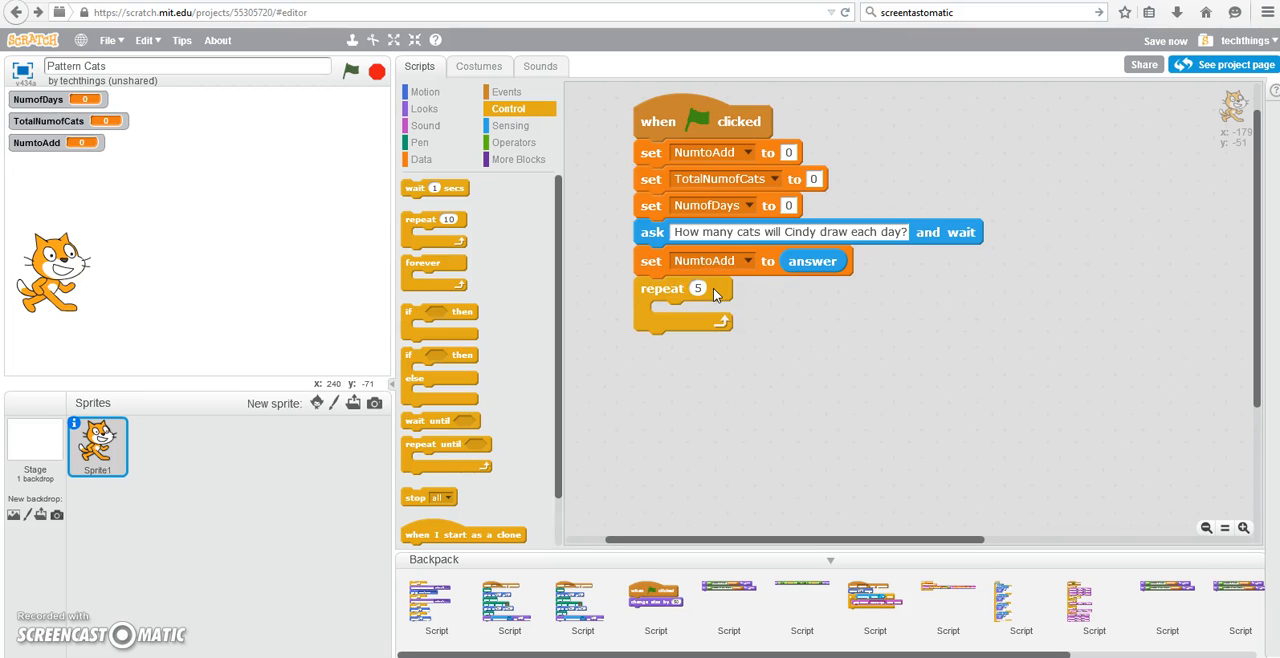
mouse_move(418, 210)
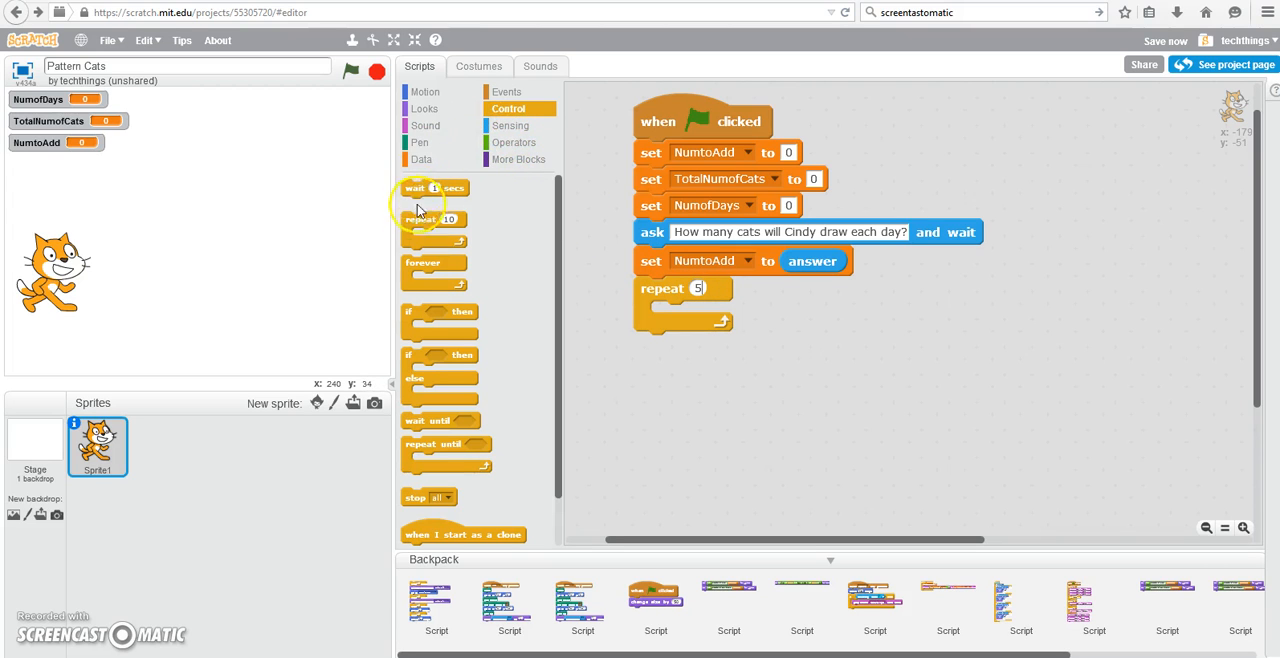
left_click(420, 160)
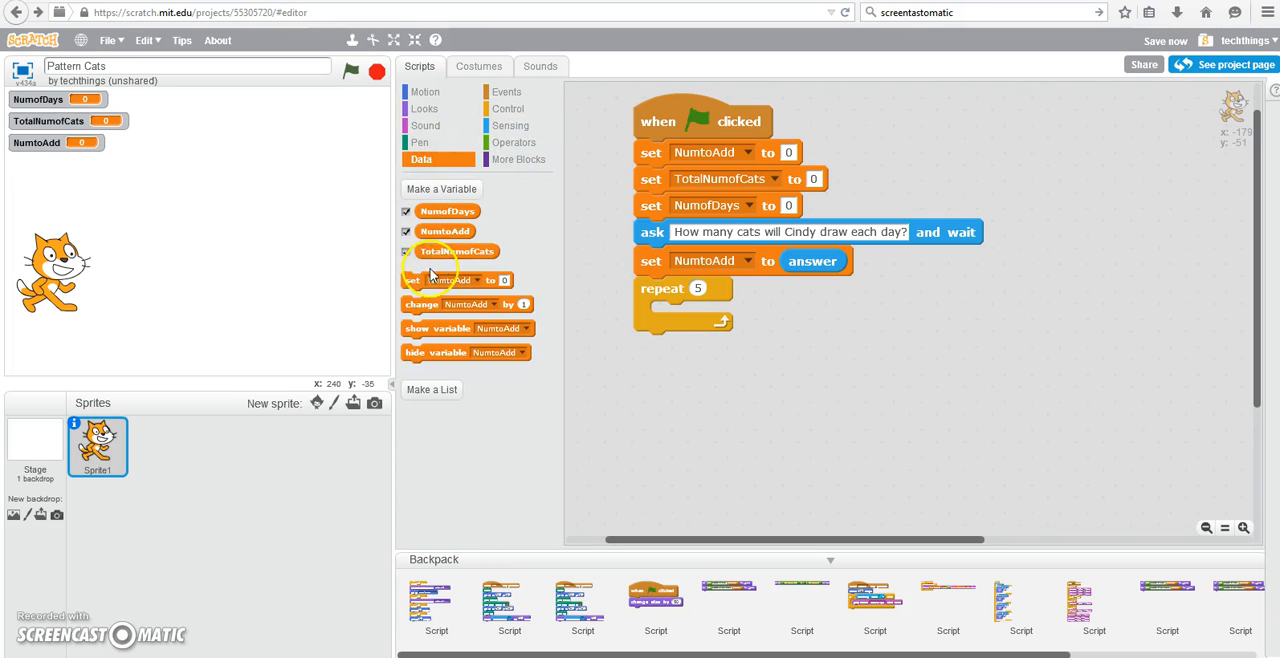
left_click_drag(436, 304, 744, 314)
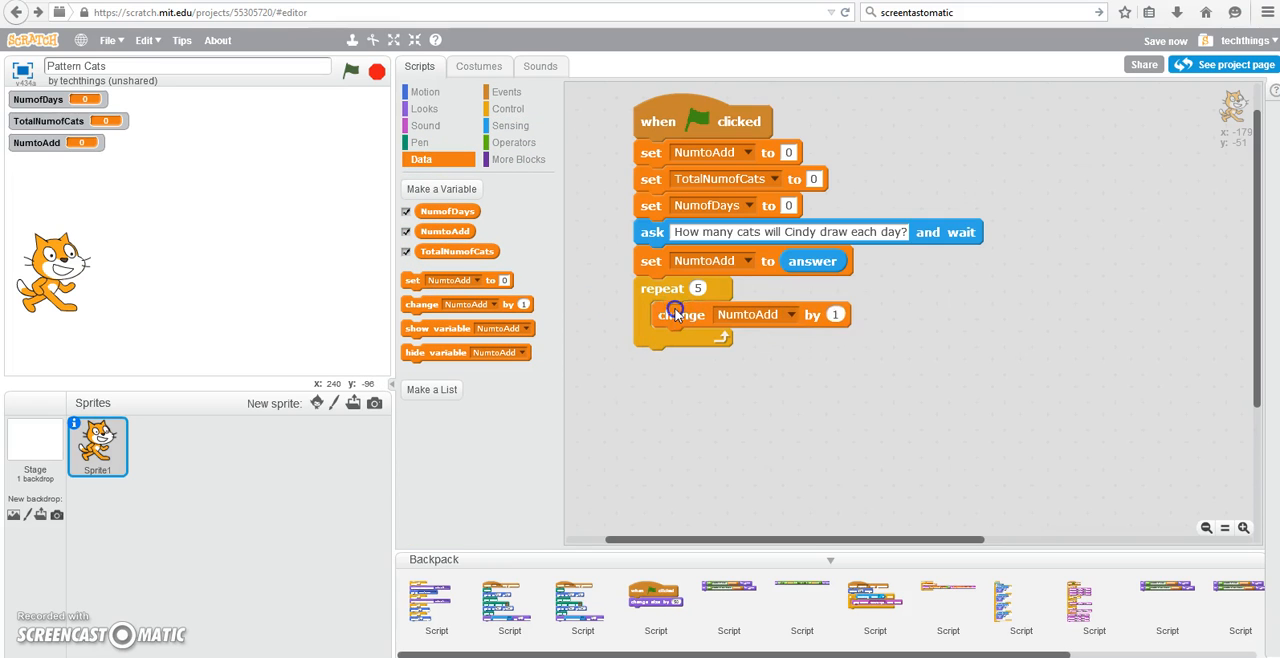
left_click(756, 314)
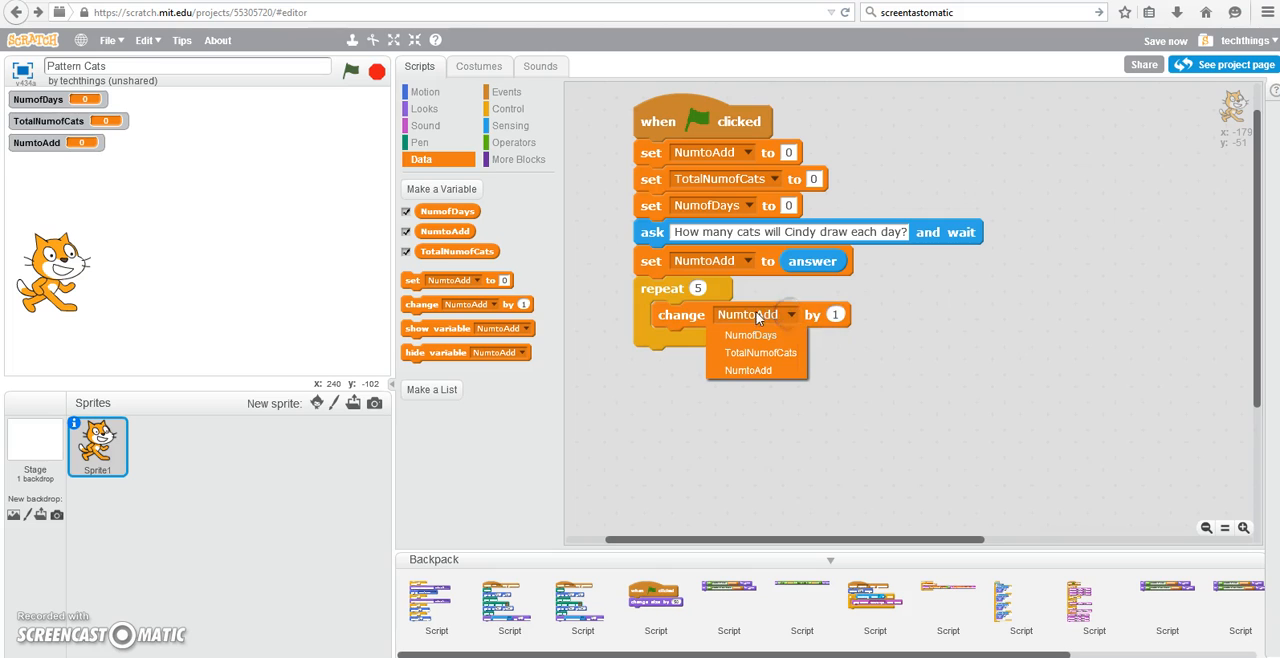
mouse_move(752, 336)
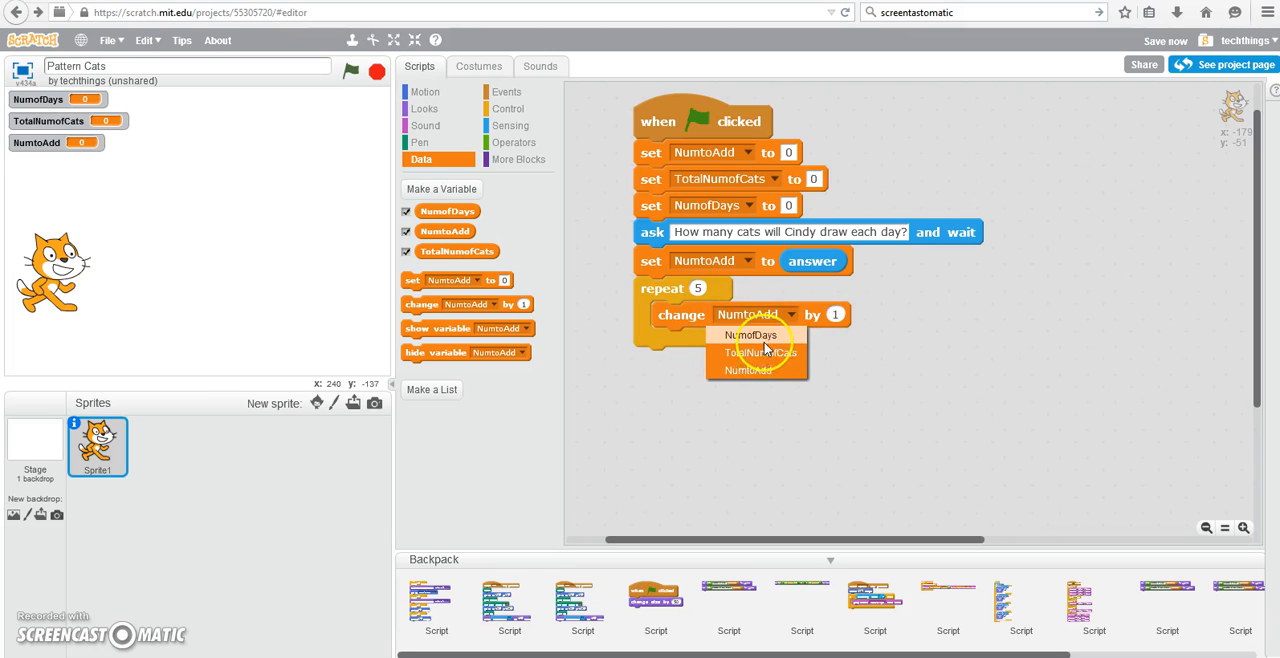
left_click(750, 334)
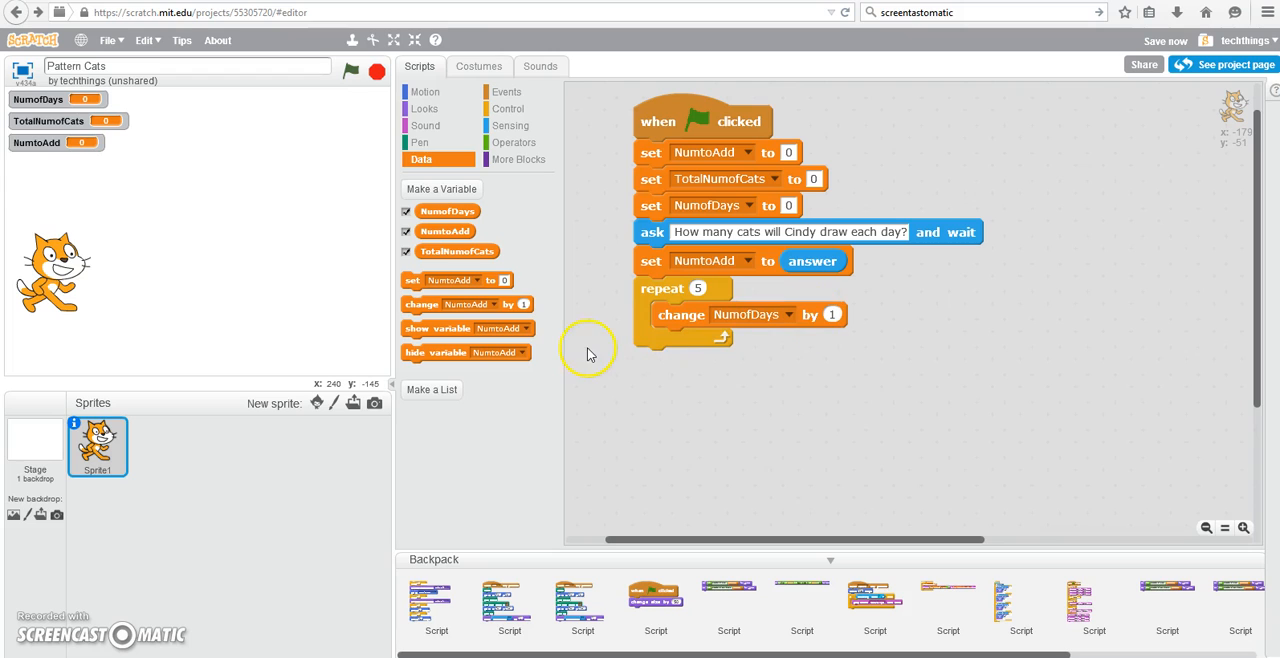
mouse_move(416, 280)
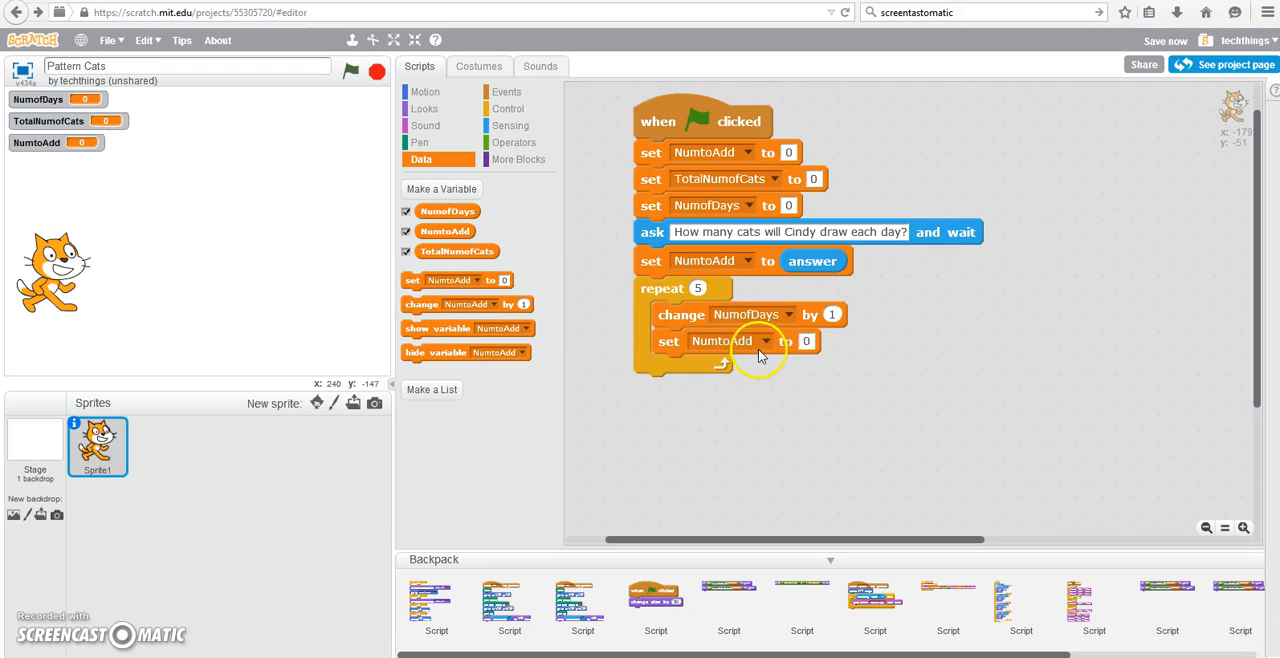
mouse_move(724, 210)
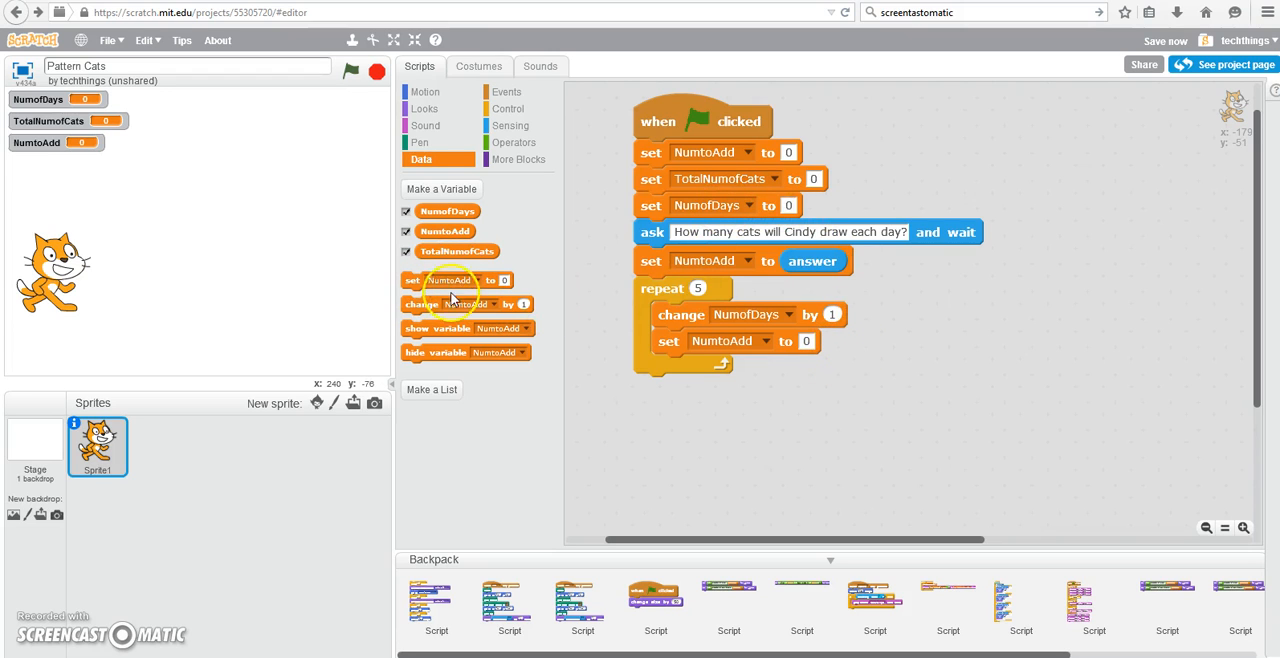
left_click(730, 340)
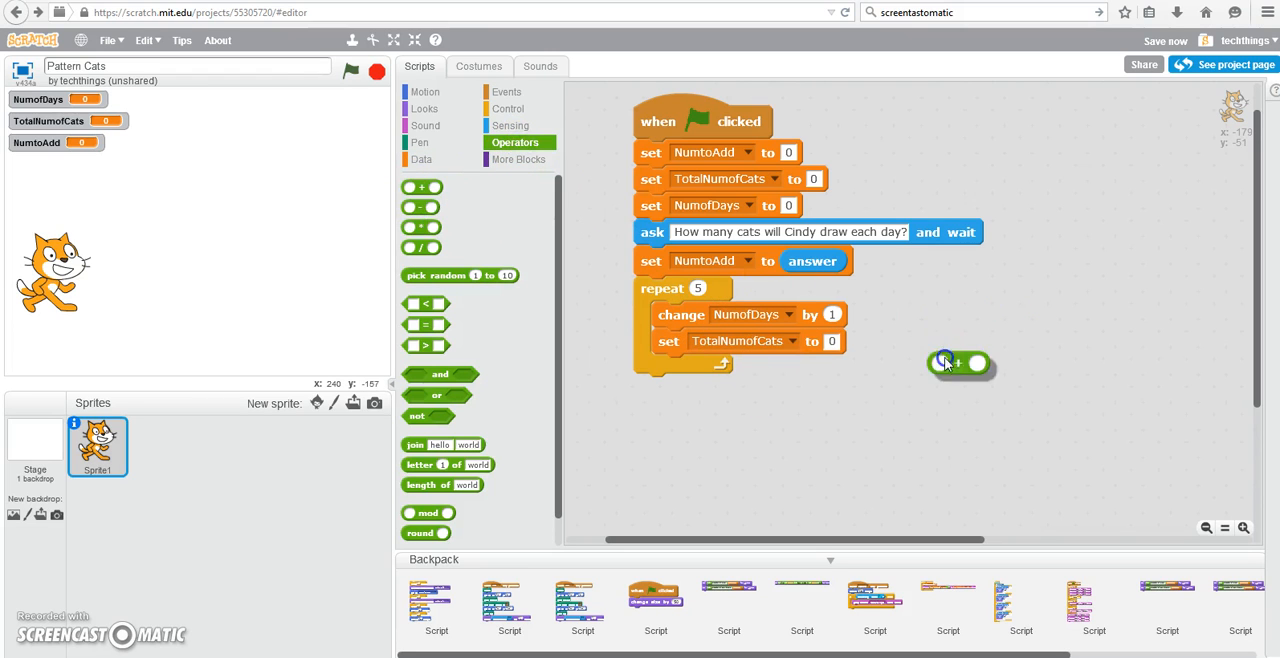
Make the loop set TotalNumofCats to TotalNumofCats plus NumtoAdd using a '+' operator
left_click_drag(944, 364, 844, 344)
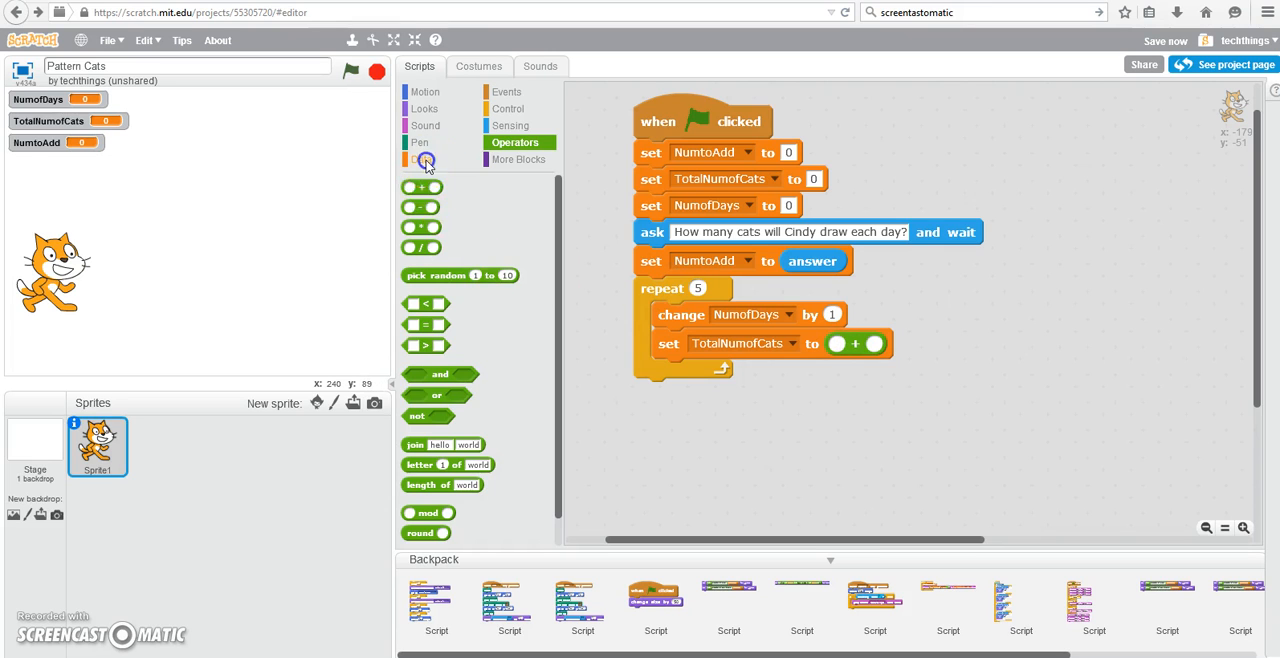
left_click(420, 160)
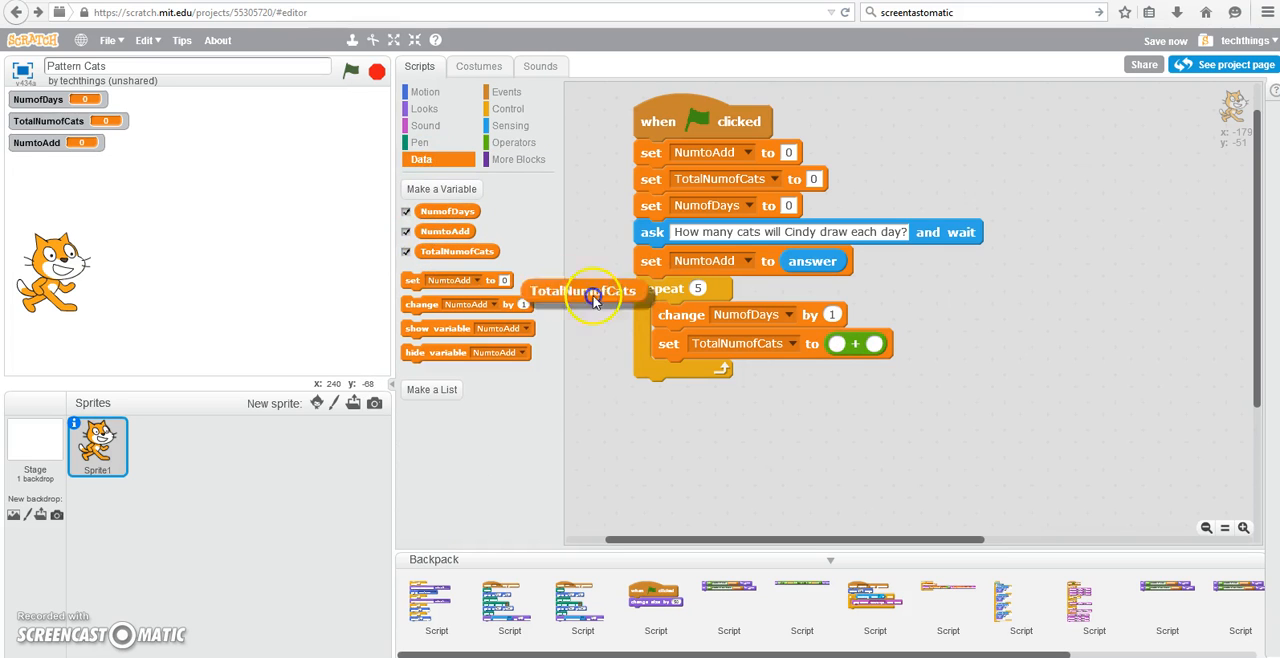
left_click_drag(584, 292, 870, 346)
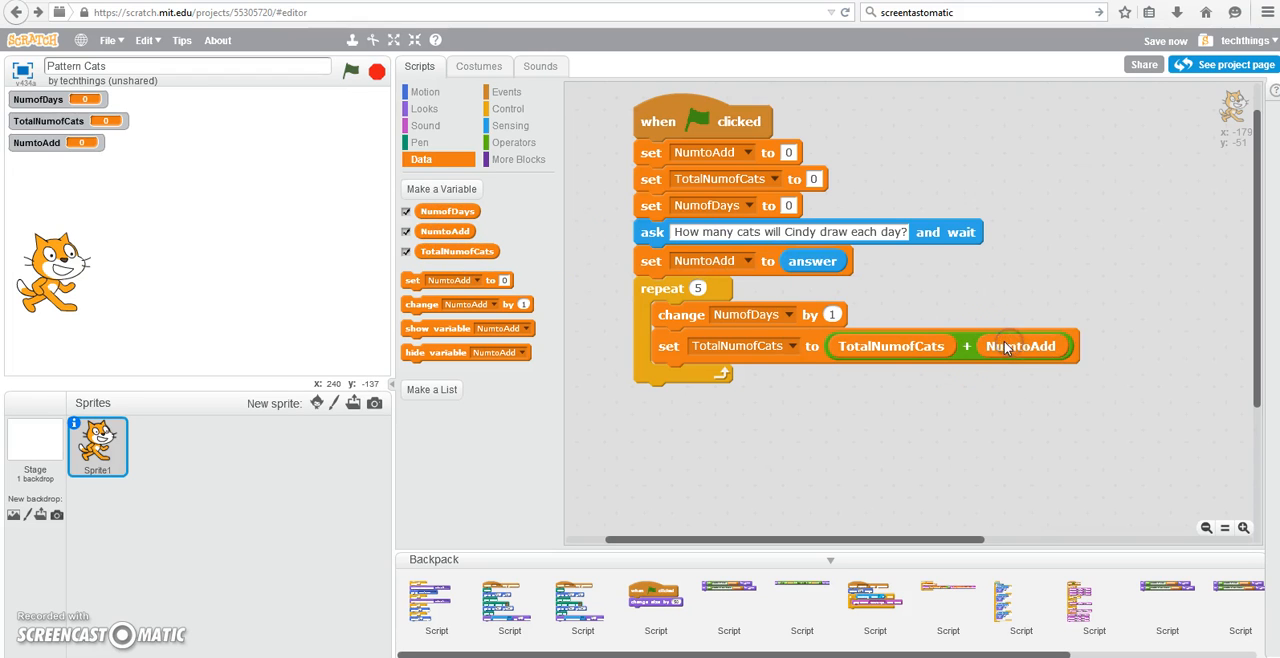
mouse_move(996, 332)
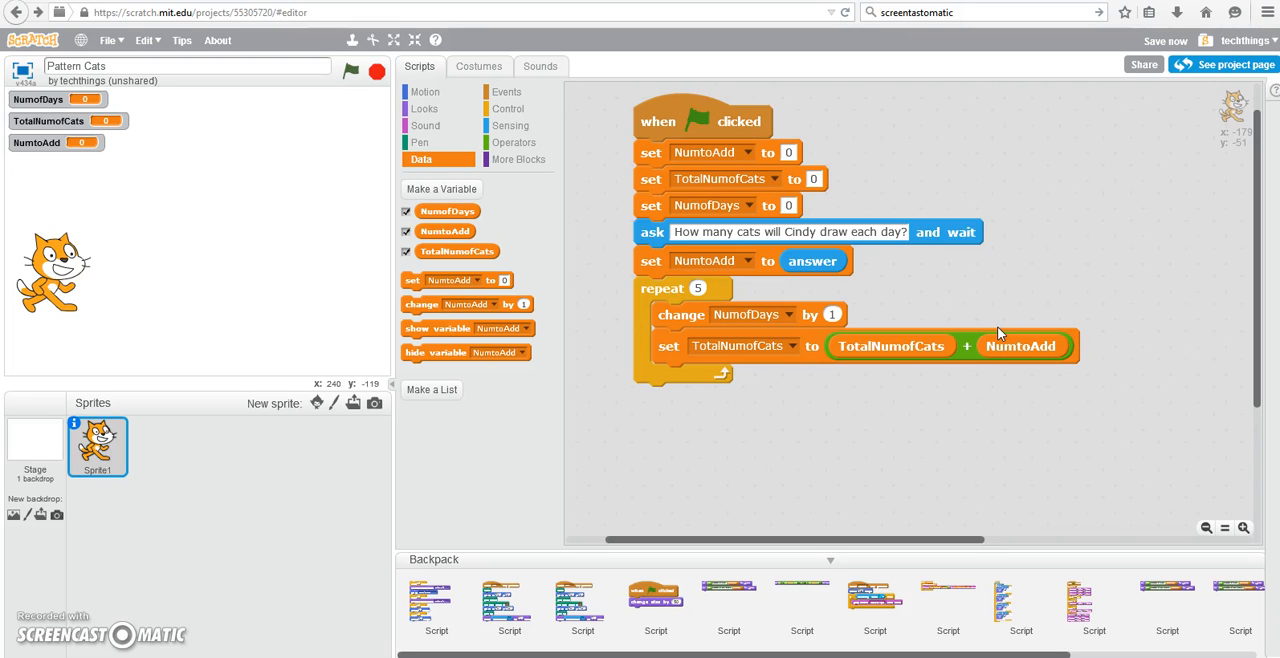
mouse_move(1016, 346)
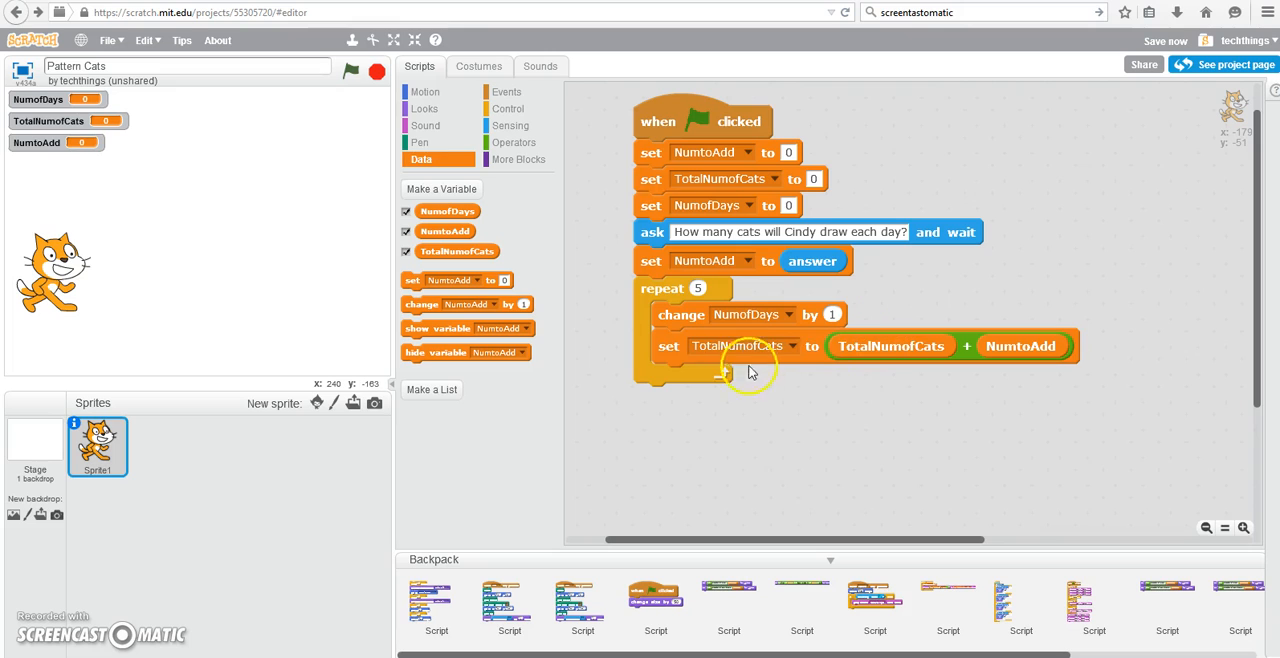
mouse_move(780, 370)
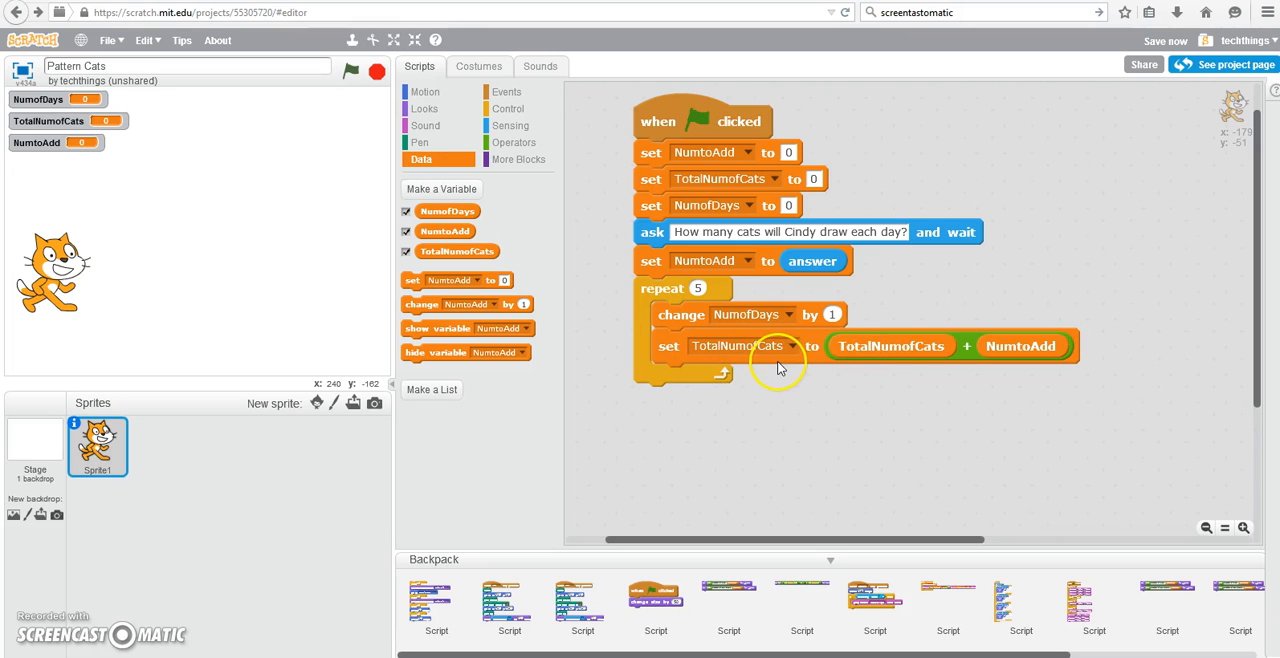
mouse_move(900, 364)
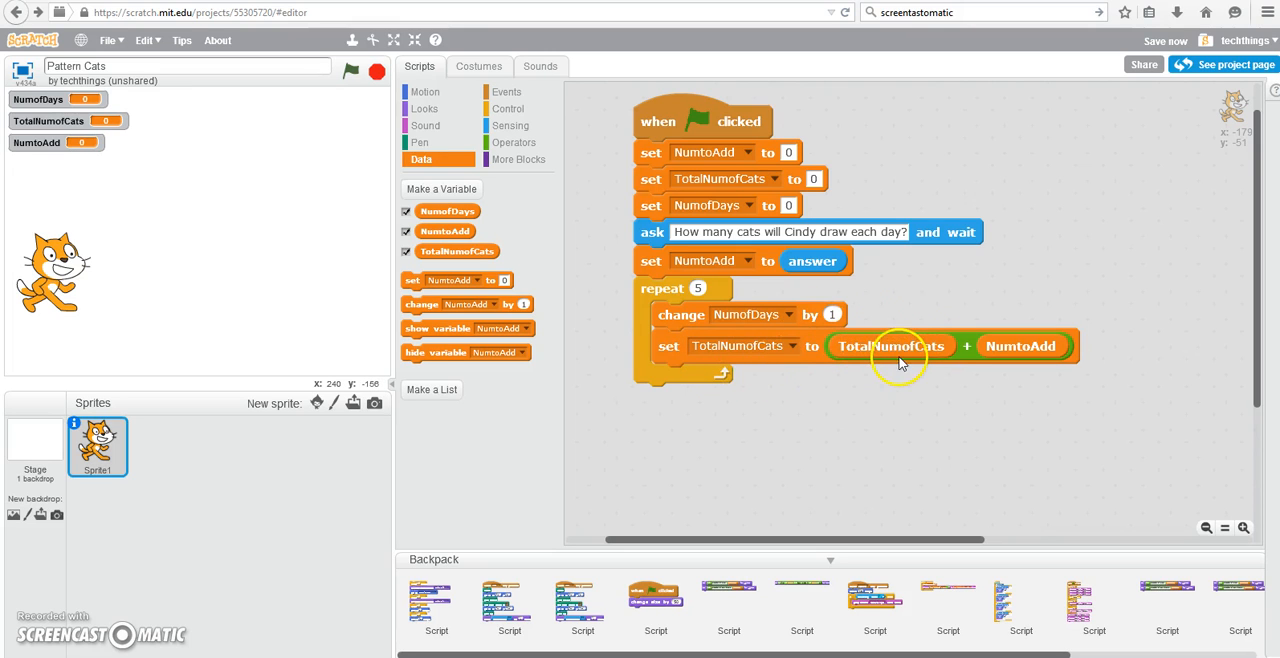
mouse_move(1020, 346)
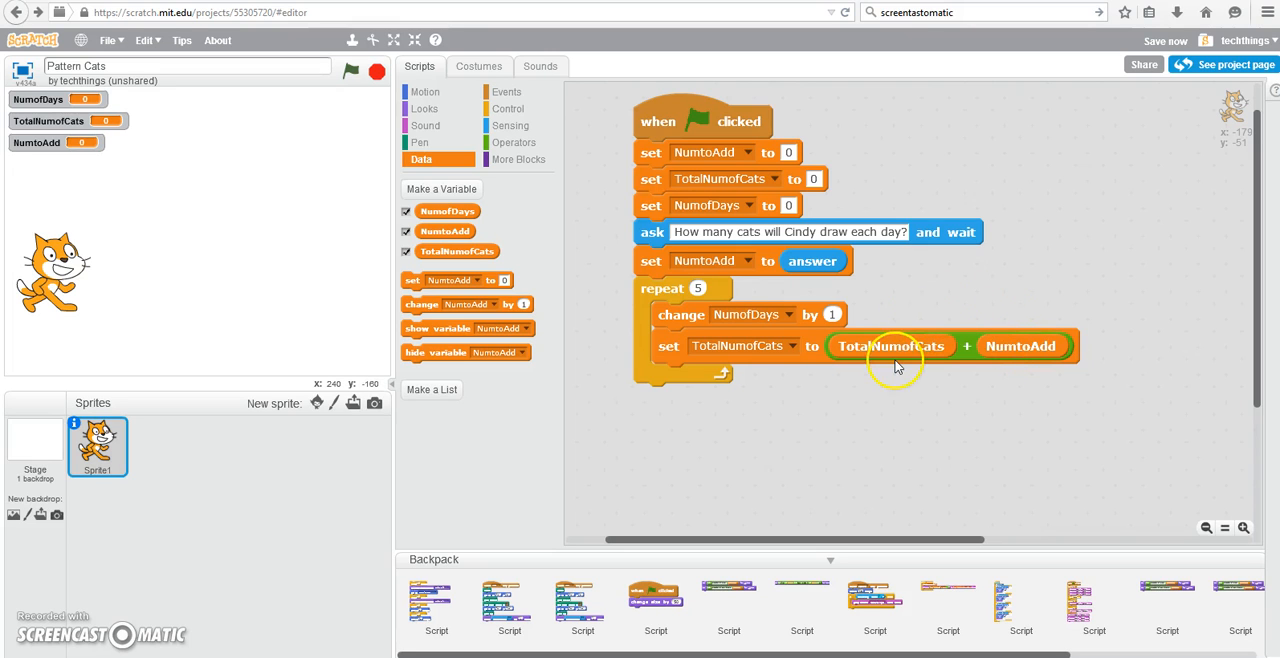
mouse_move(750, 332)
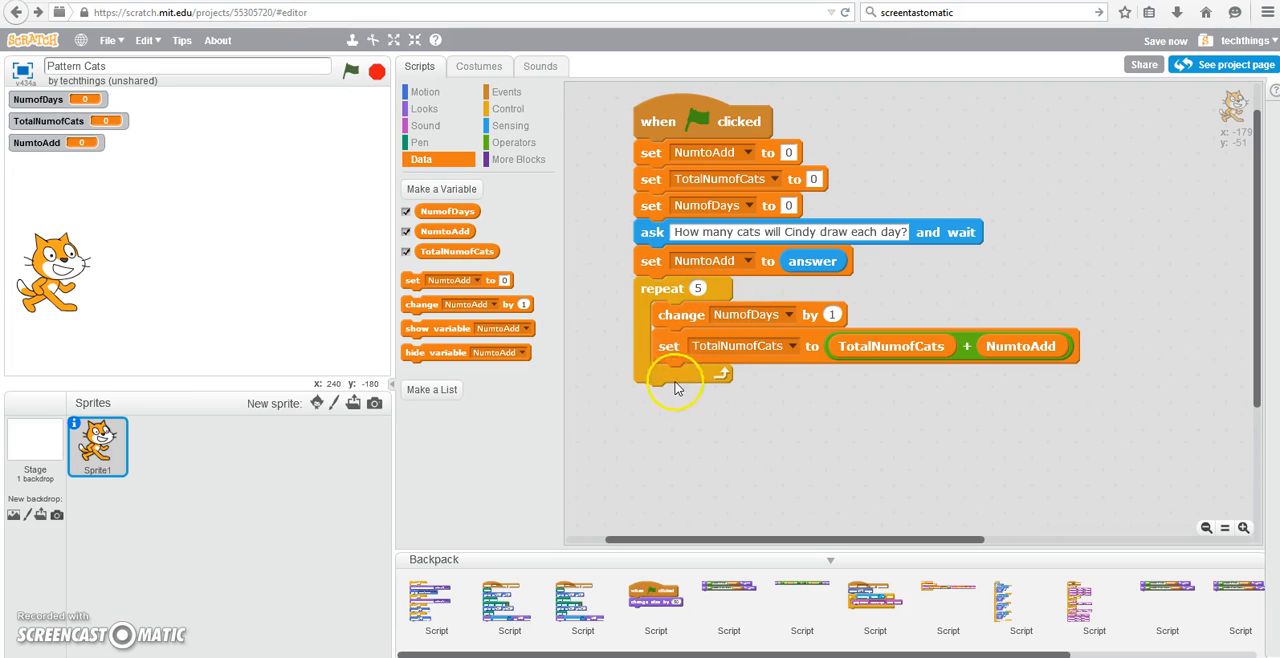
mouse_move(424, 92)
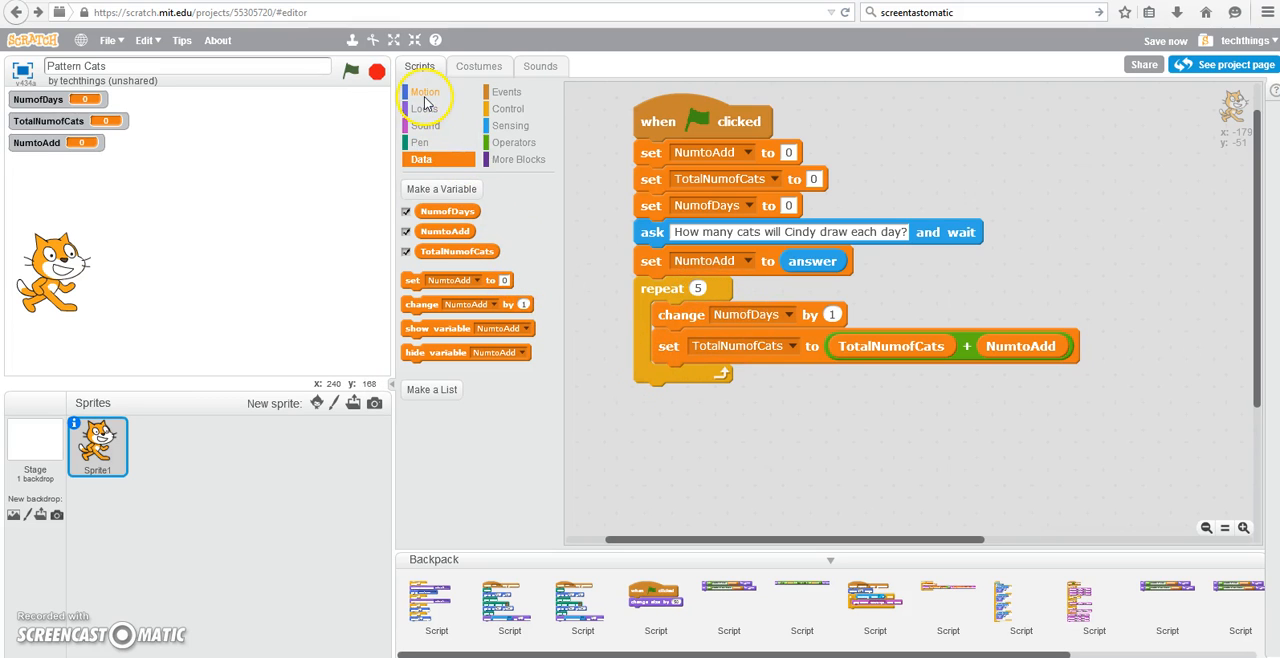
mouse_move(1160, 480)
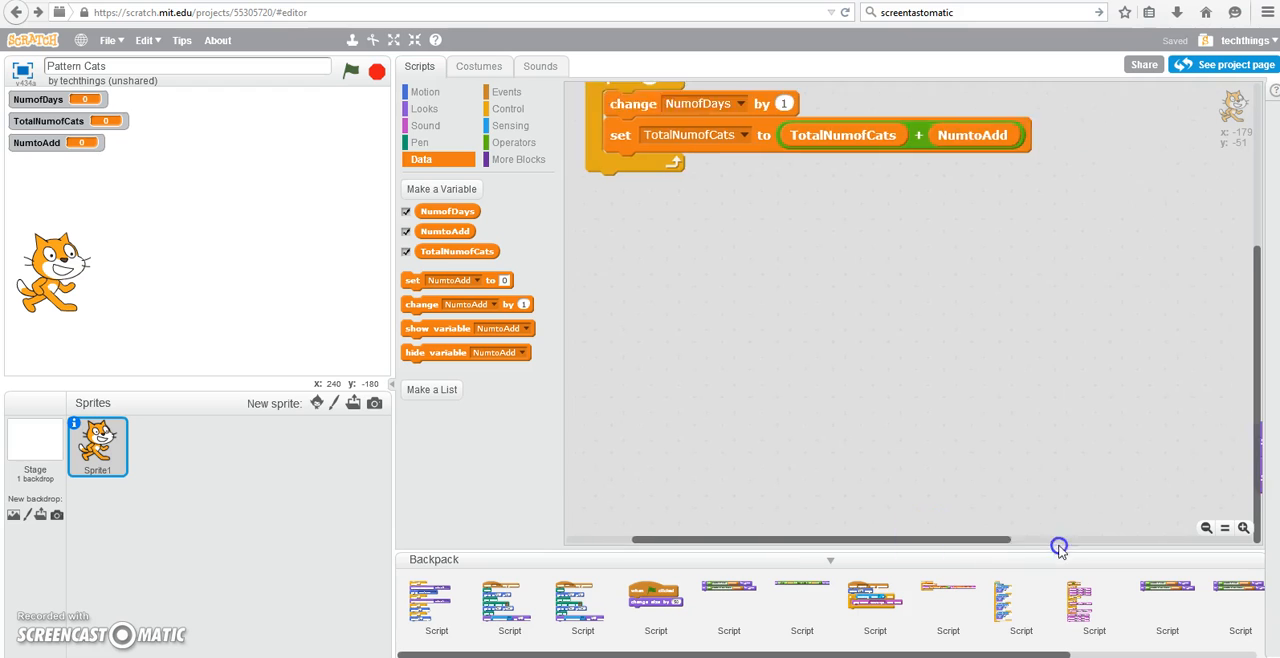
Place the 'Number of Days:' and 'Number of Cats drawn:' say blocks below the main script
scroll("down", 3)
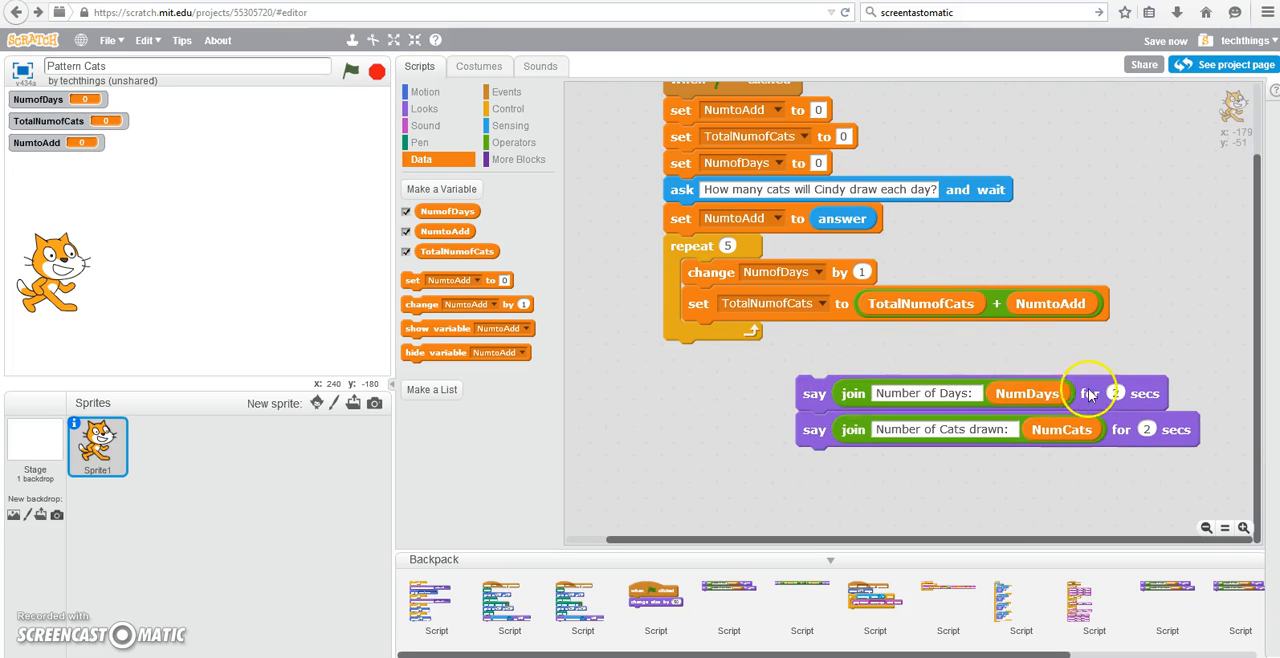
mouse_move(536, 364)
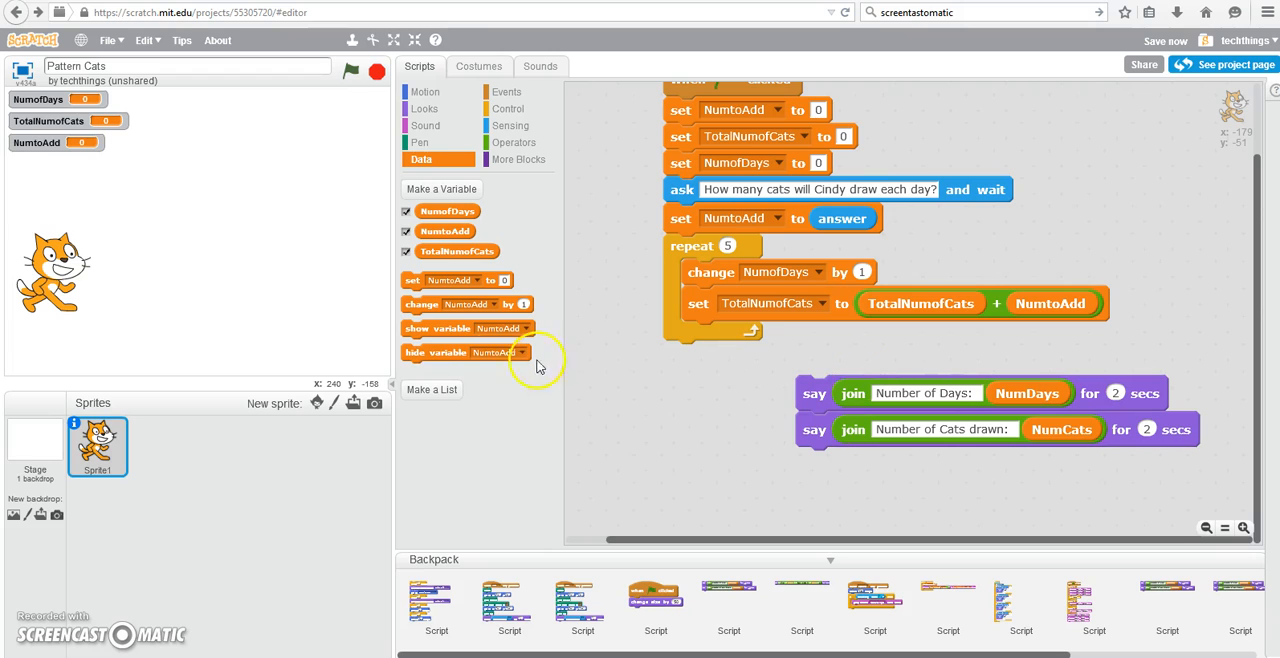
mouse_move(1044, 420)
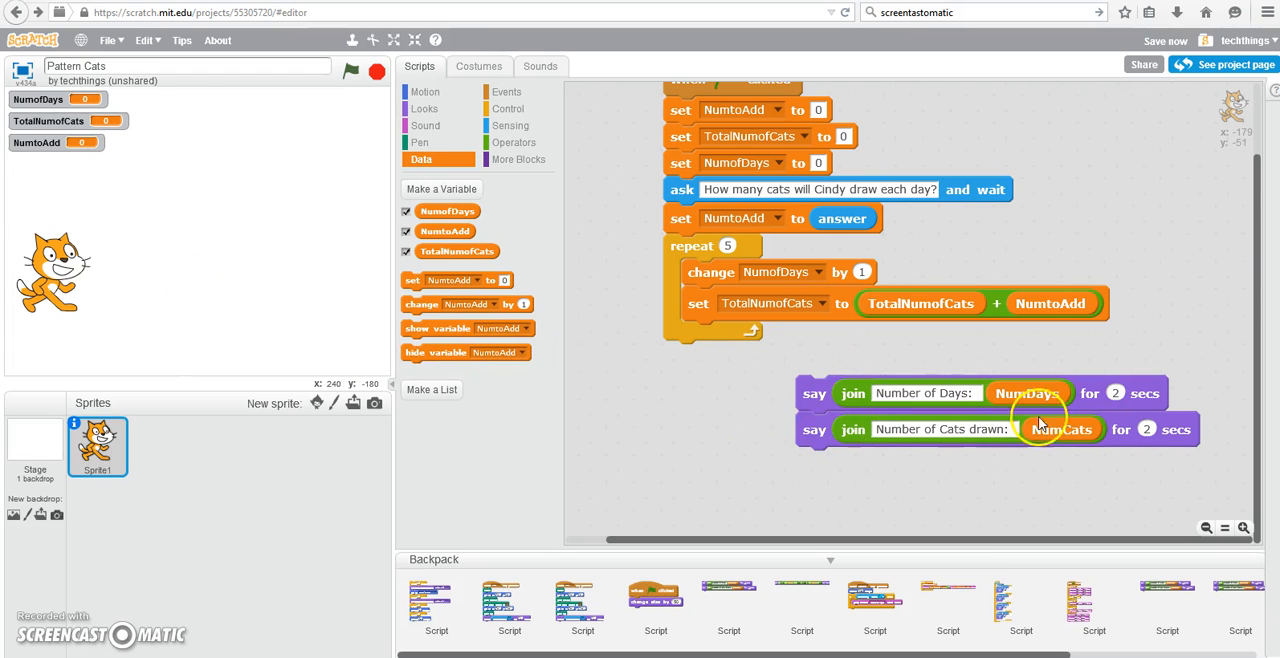
mouse_move(950, 404)
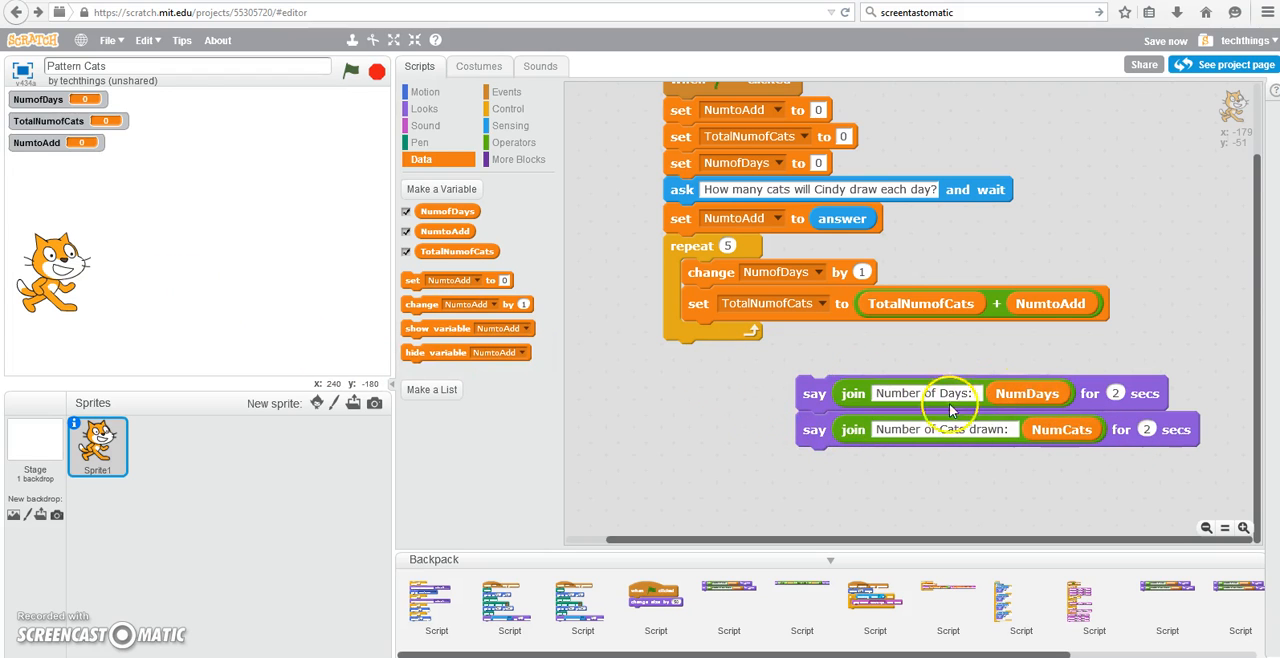
mouse_move(916, 372)
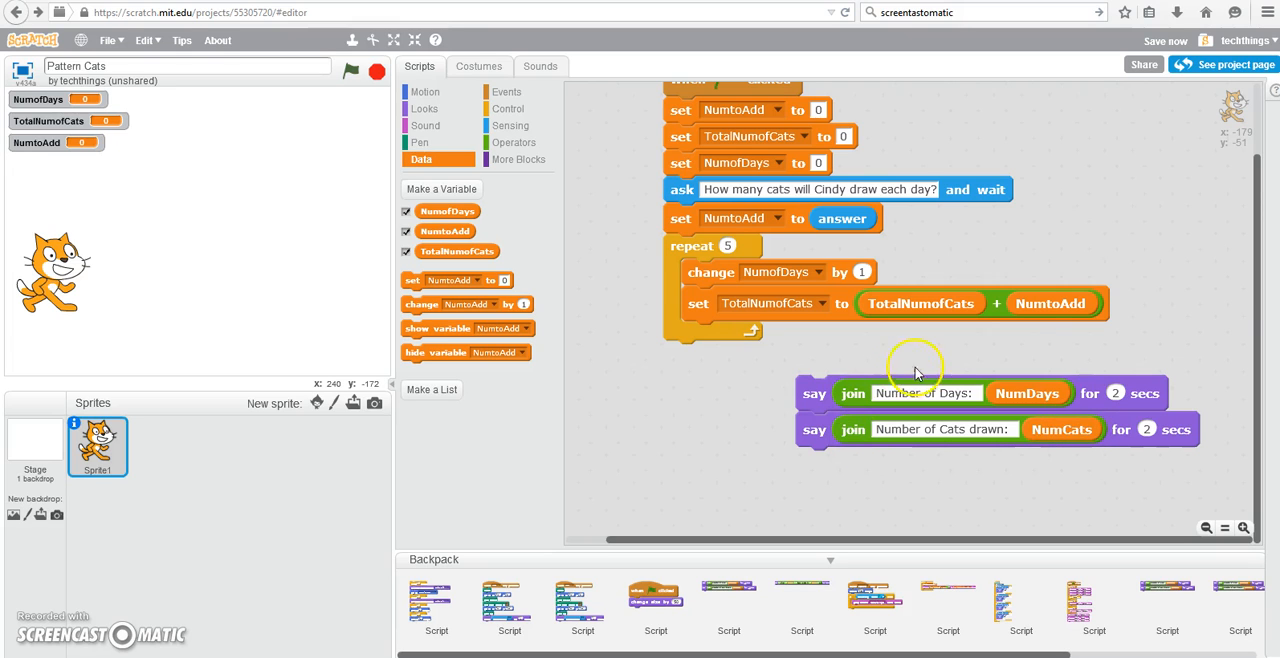
mouse_move(1040, 486)
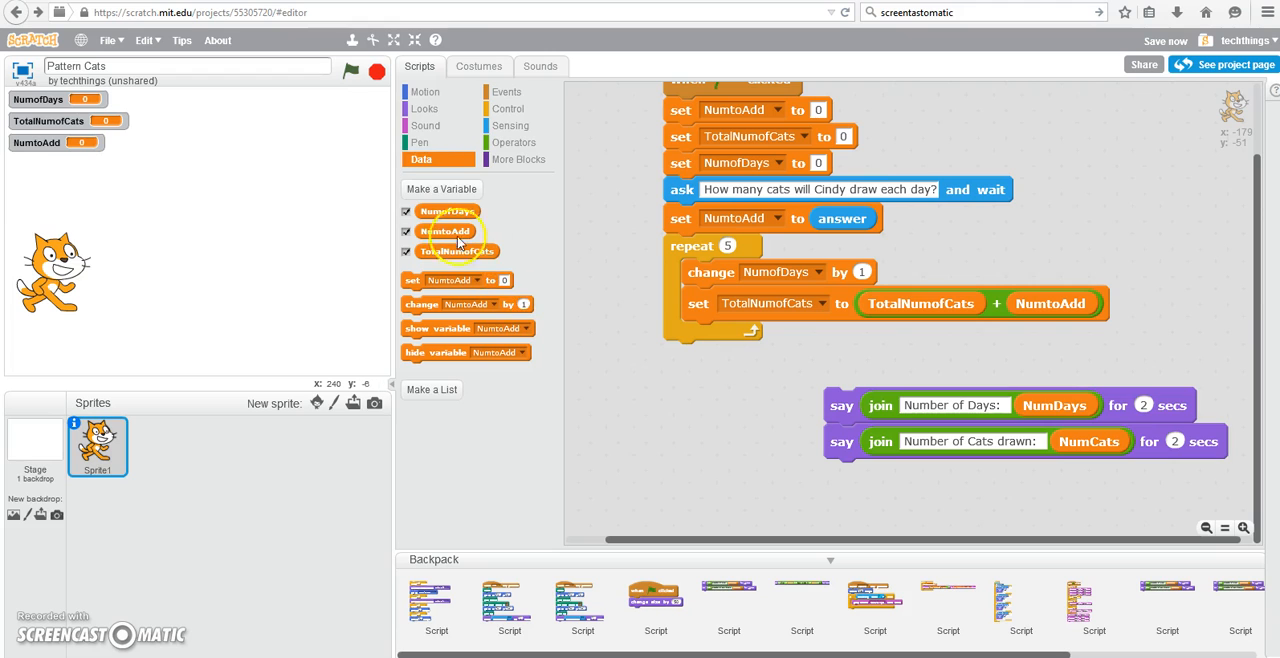
mouse_move(424, 92)
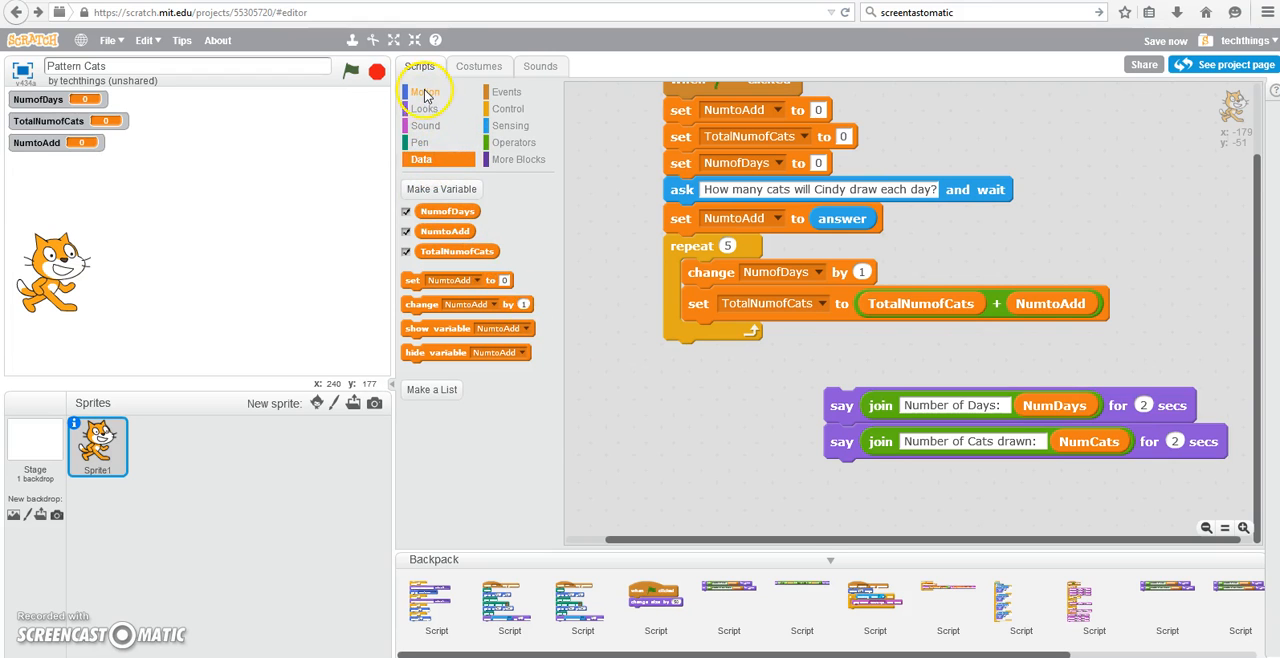
Have the loop say 'After' NumofDays 'days, Cindy will have drawn' TotalNumofCats 'cats' via nested joins
left_click(424, 108)
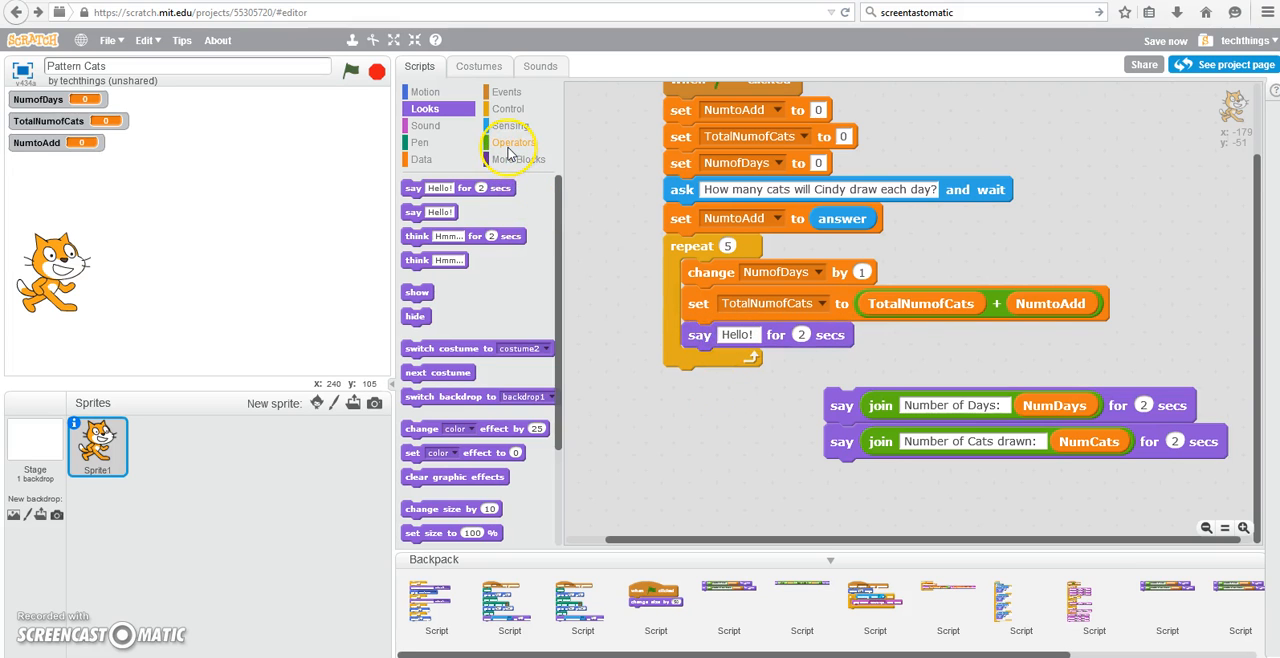
left_click(512, 142)
type("After")
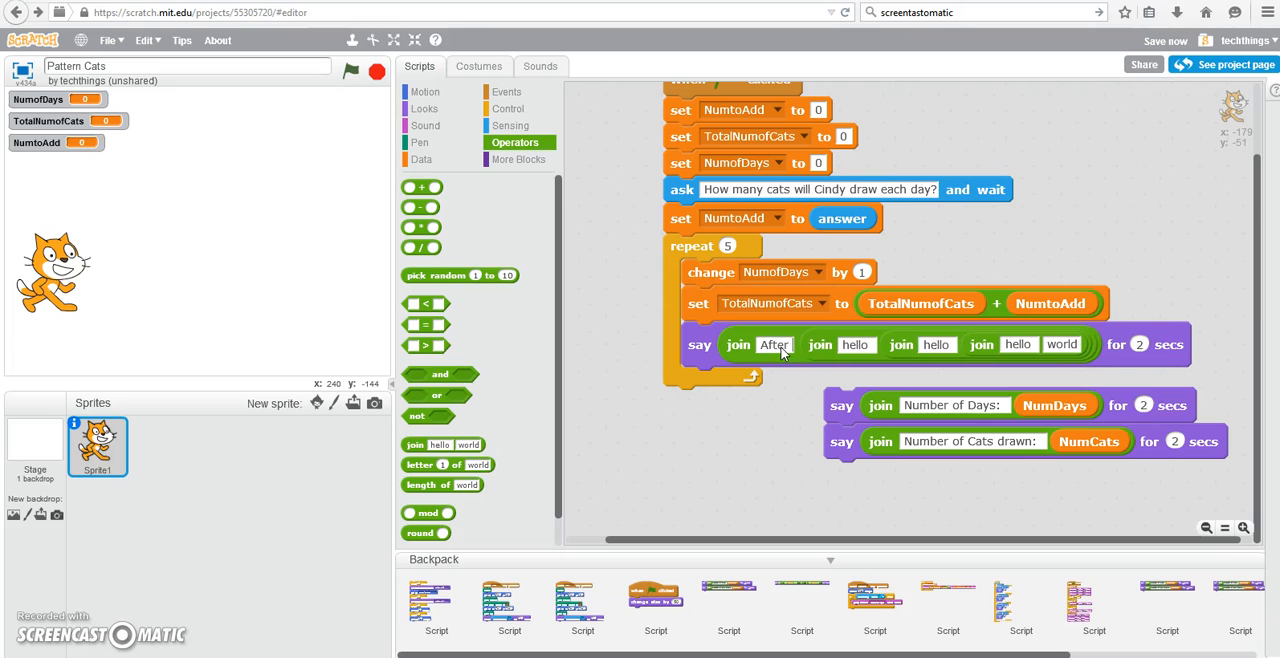
left_click(420, 160)
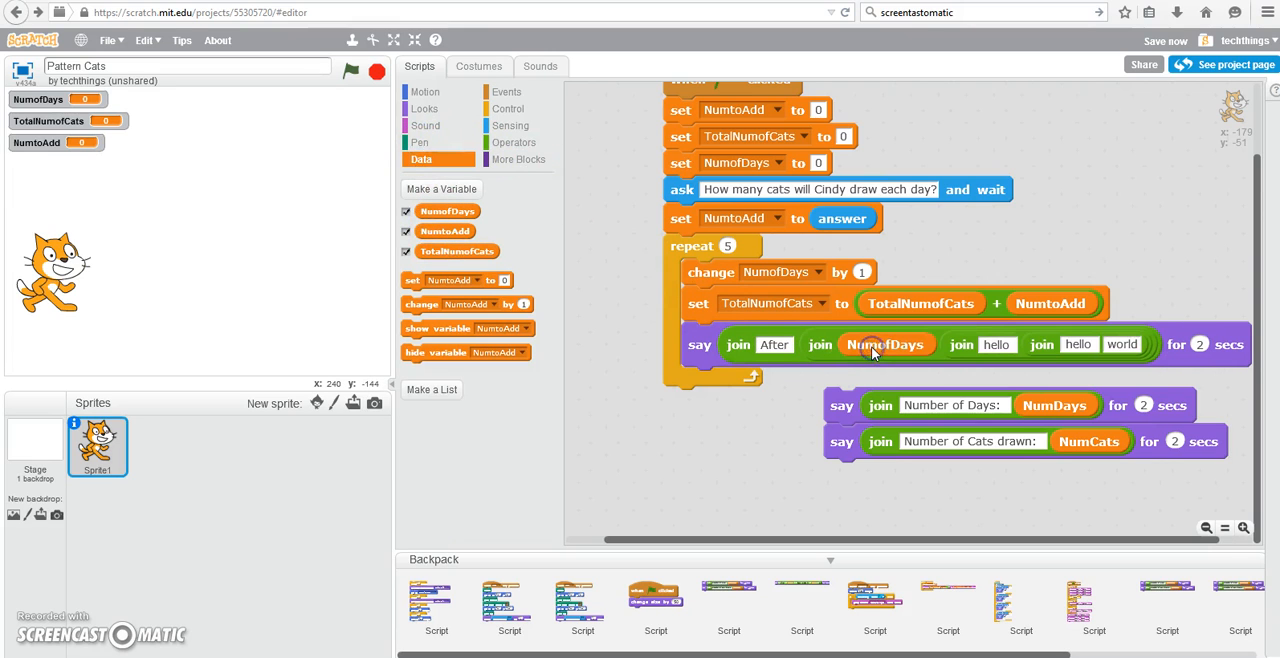
mouse_move(910, 354)
type("days, Cindy will have draw")
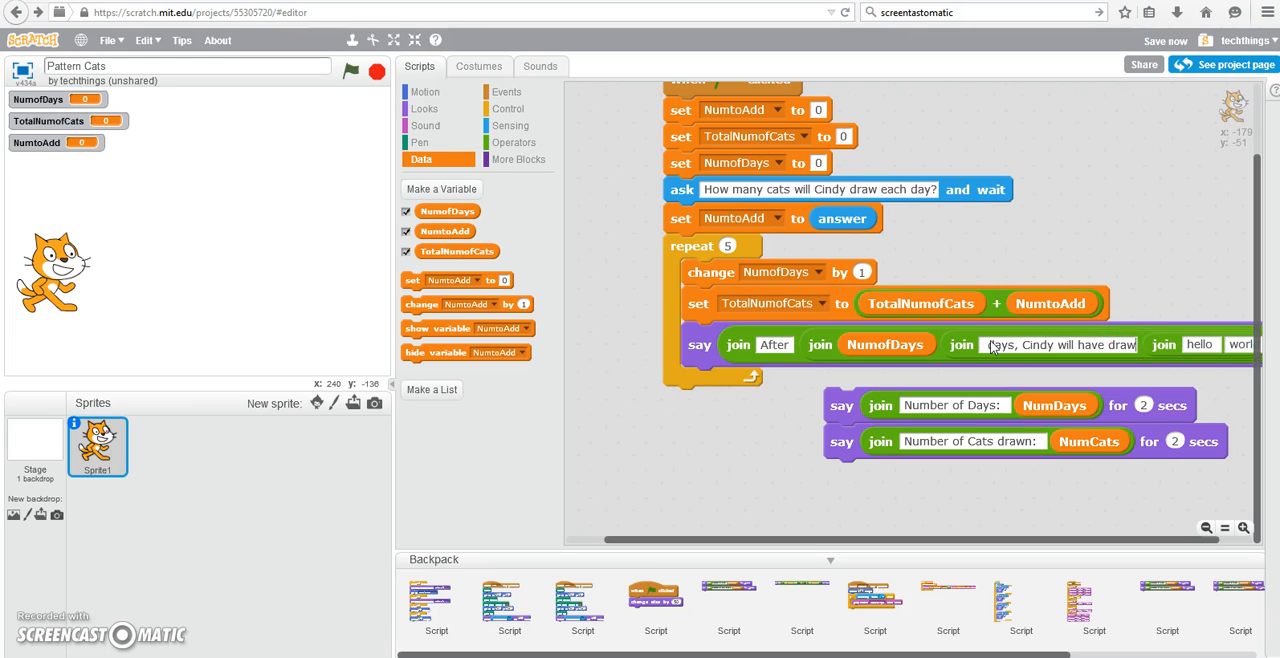
left_click(1206, 528)
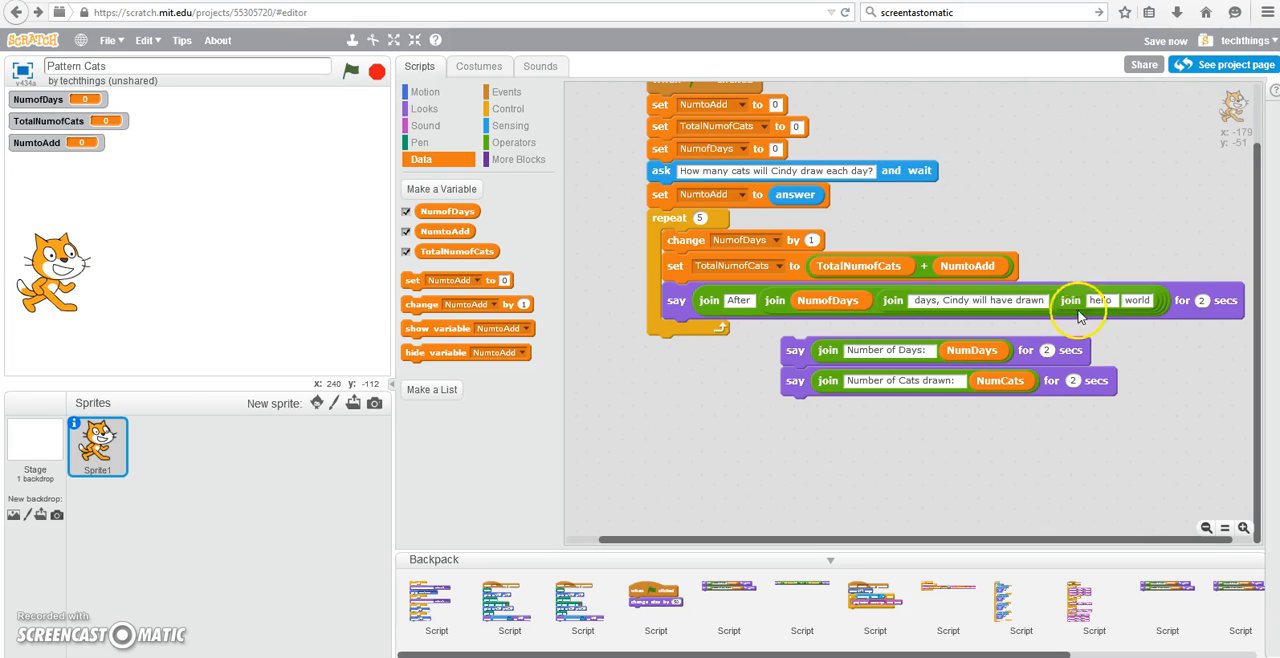
mouse_move(1096, 304)
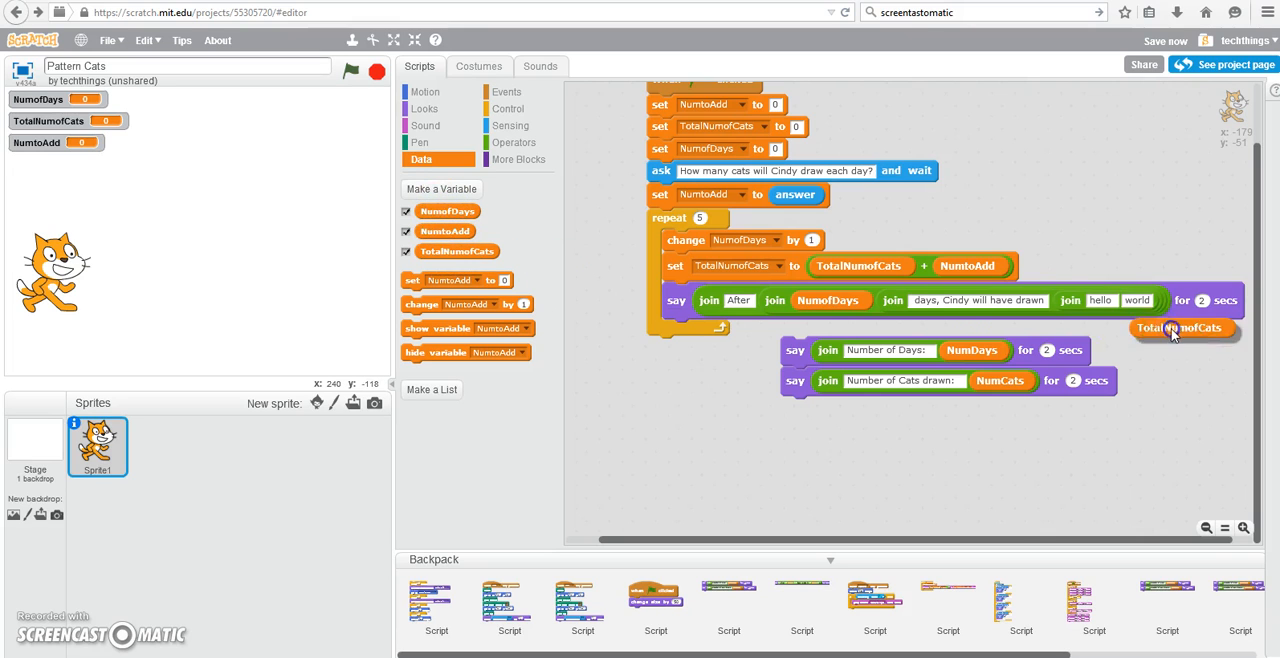
left_click_drag(1180, 328, 1136, 302)
type("cats.")
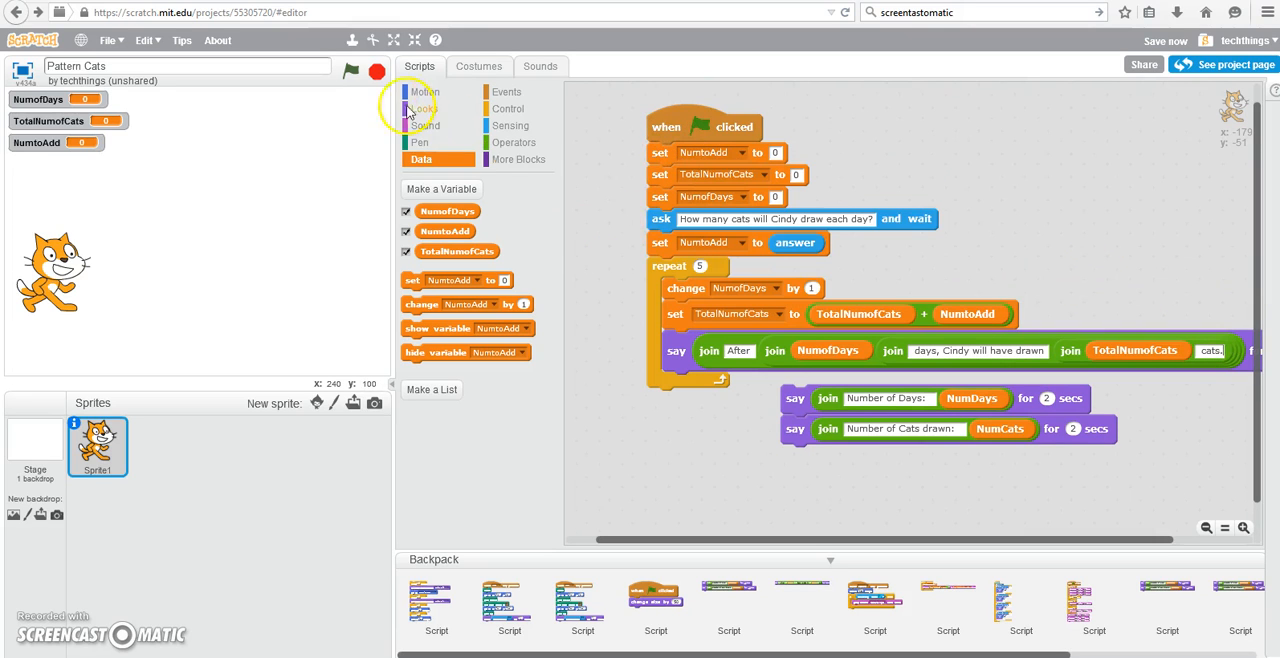
Run the script until the cat reports a day's total, then stop it
left_click(350, 72)
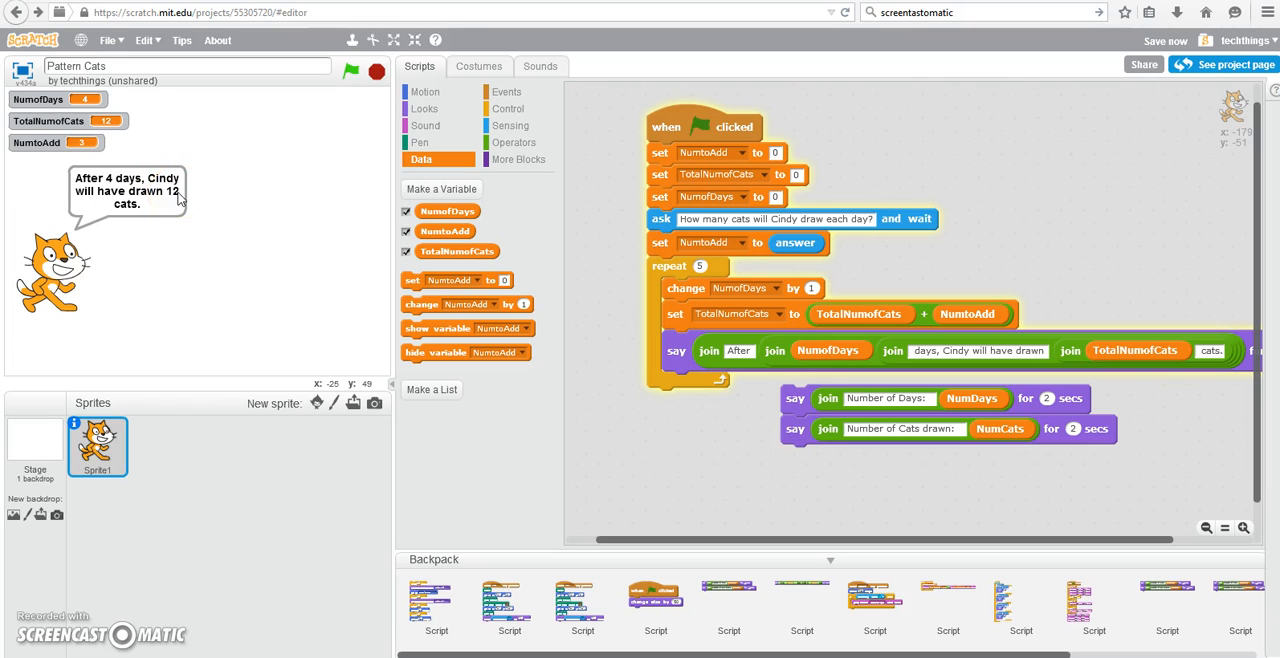
left_click(350, 72)
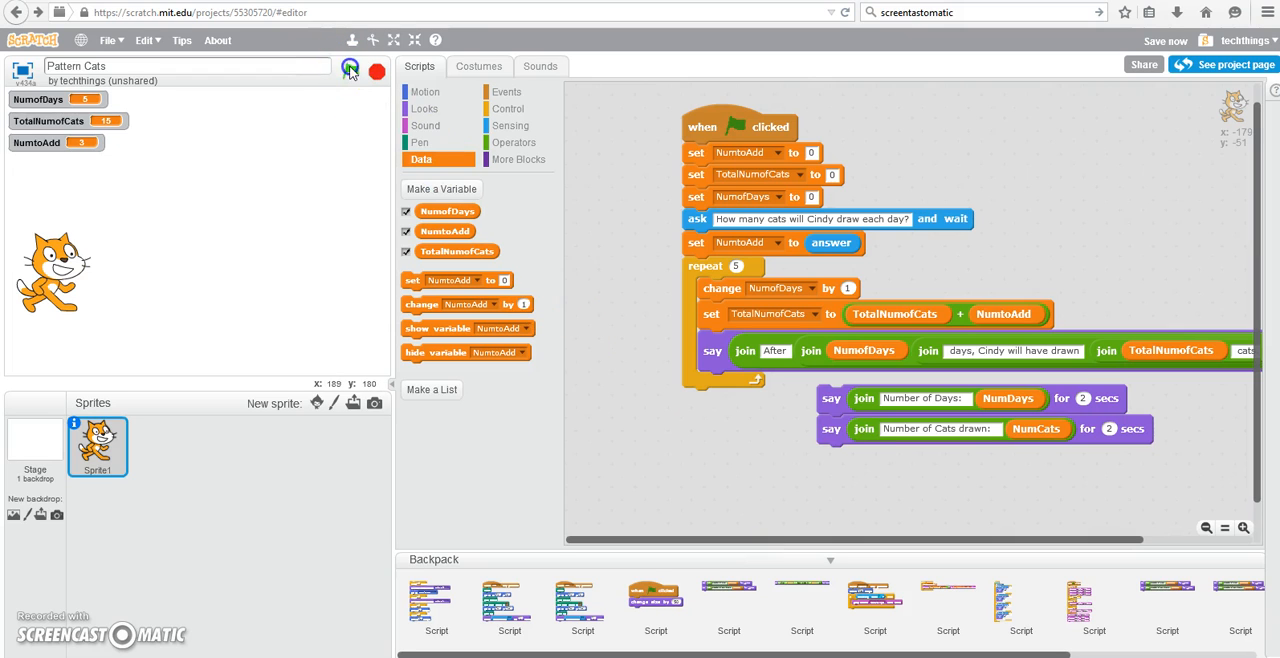
Run the script with 2 cats per day until it announces 10 cats after 5 days
left_click(350, 72)
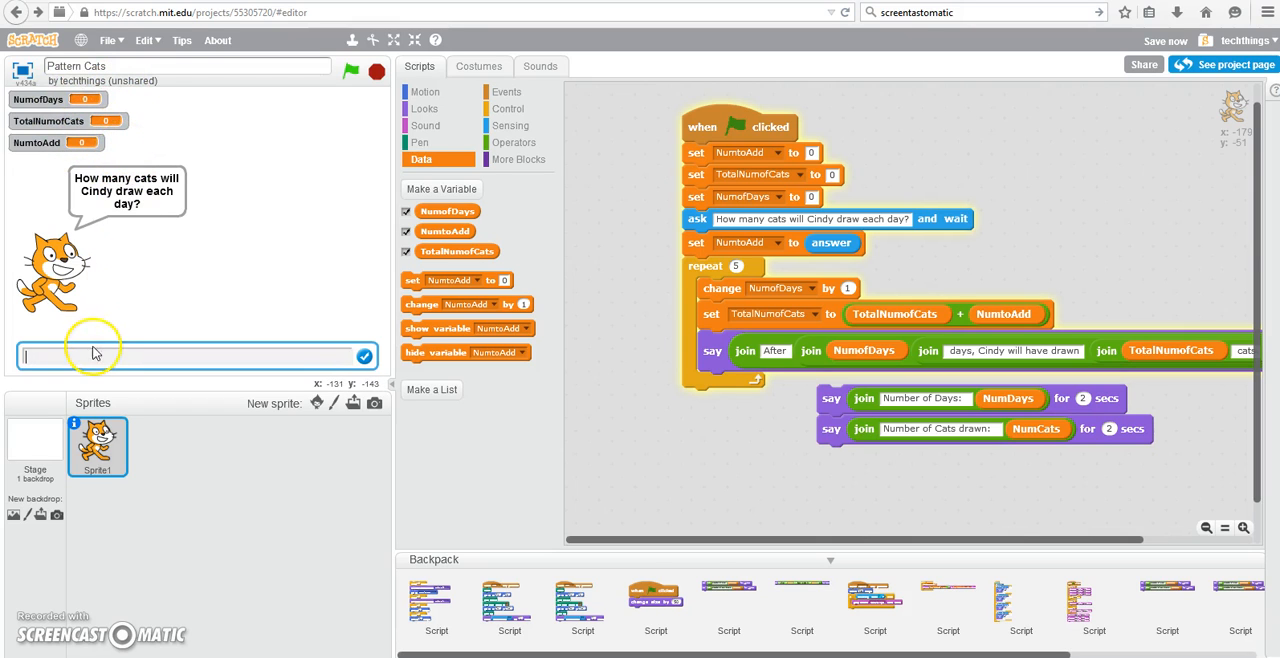
type("2")
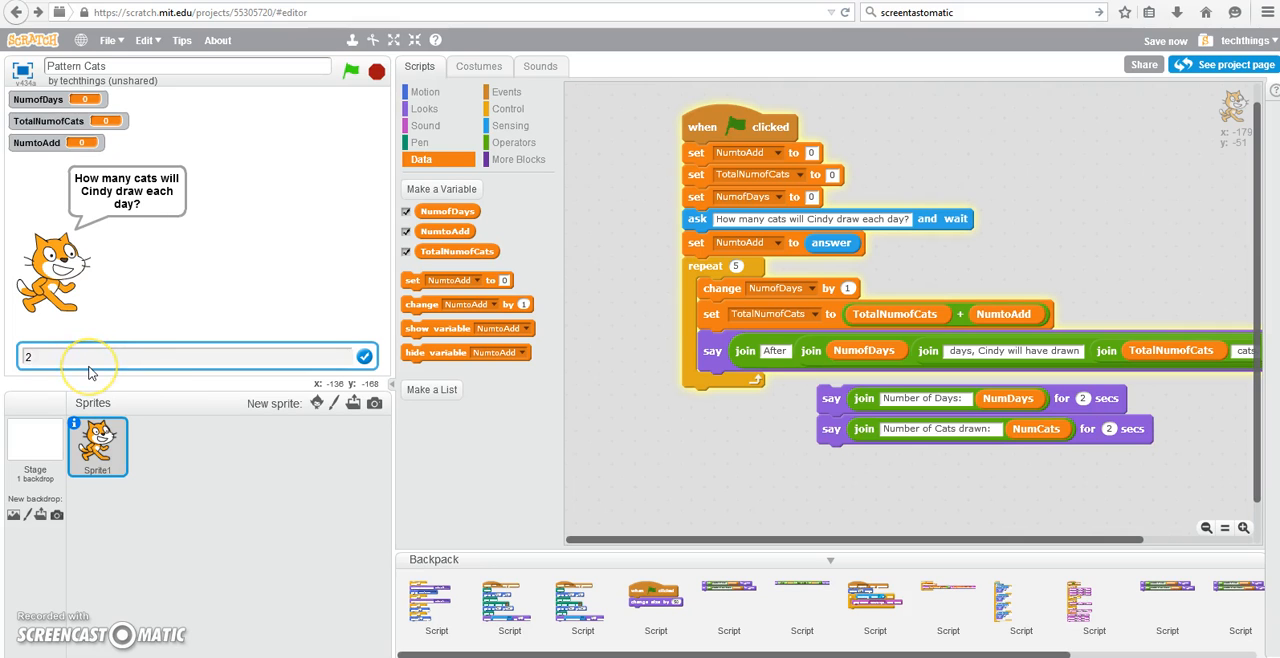
left_click(364, 356)
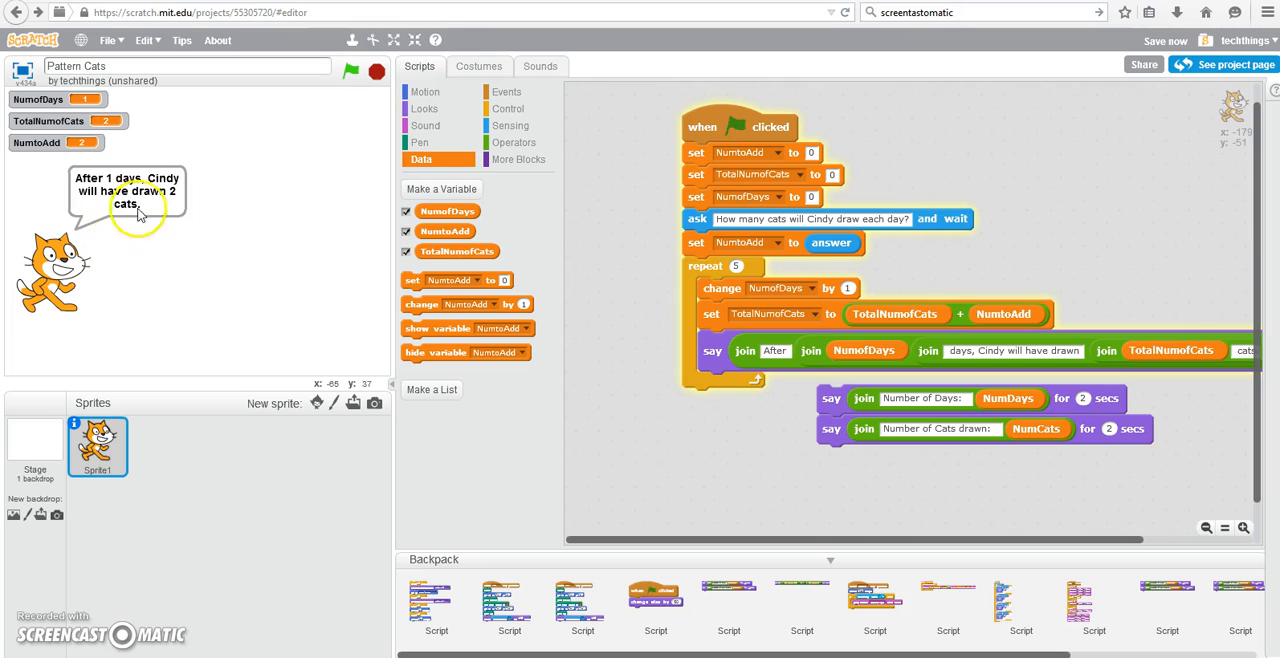
mouse_move(176, 210)
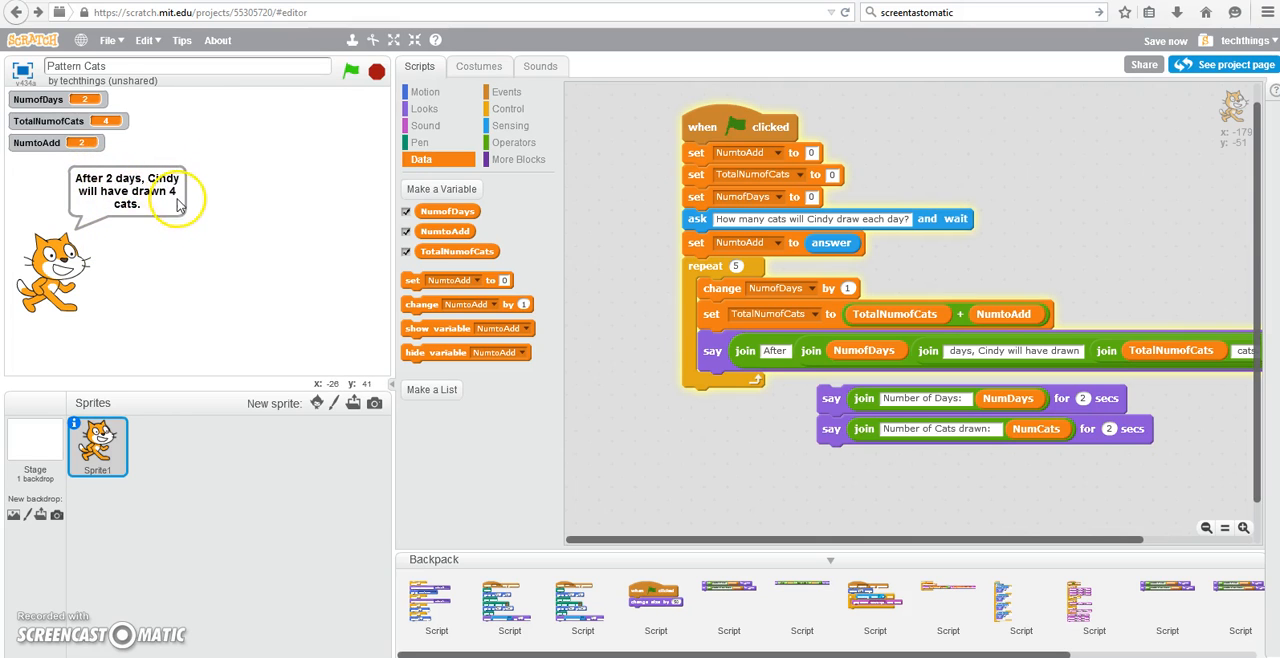
left_click(350, 76)
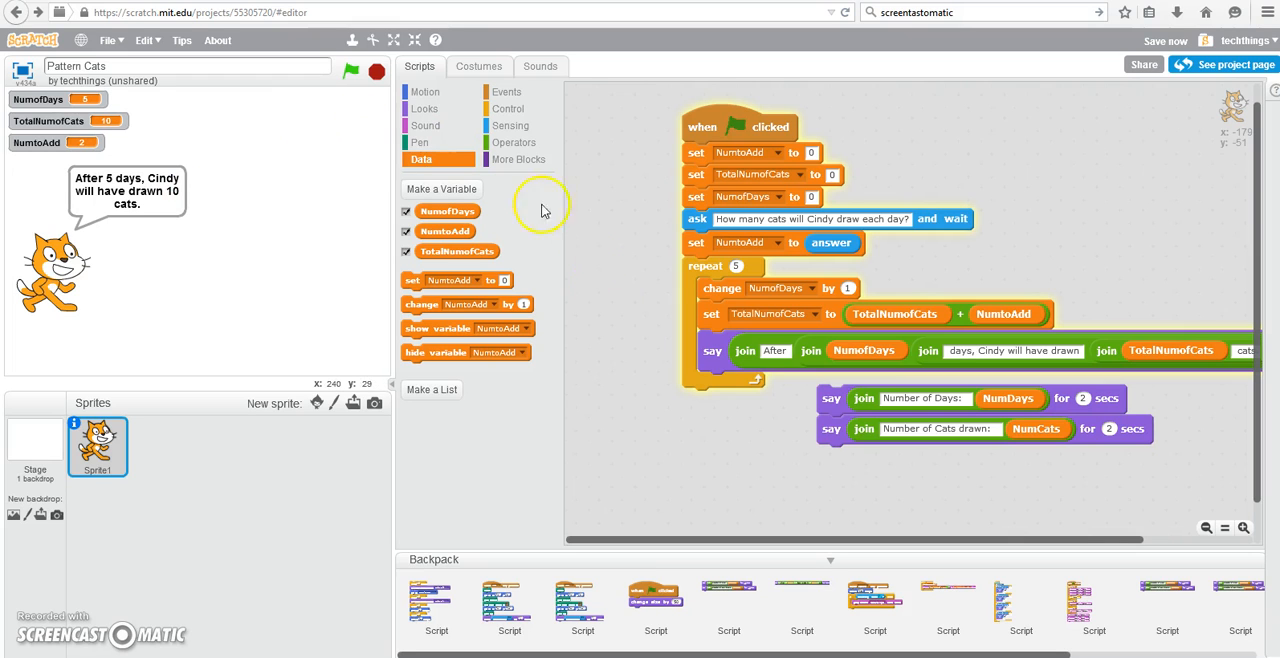
mouse_move(448, 292)
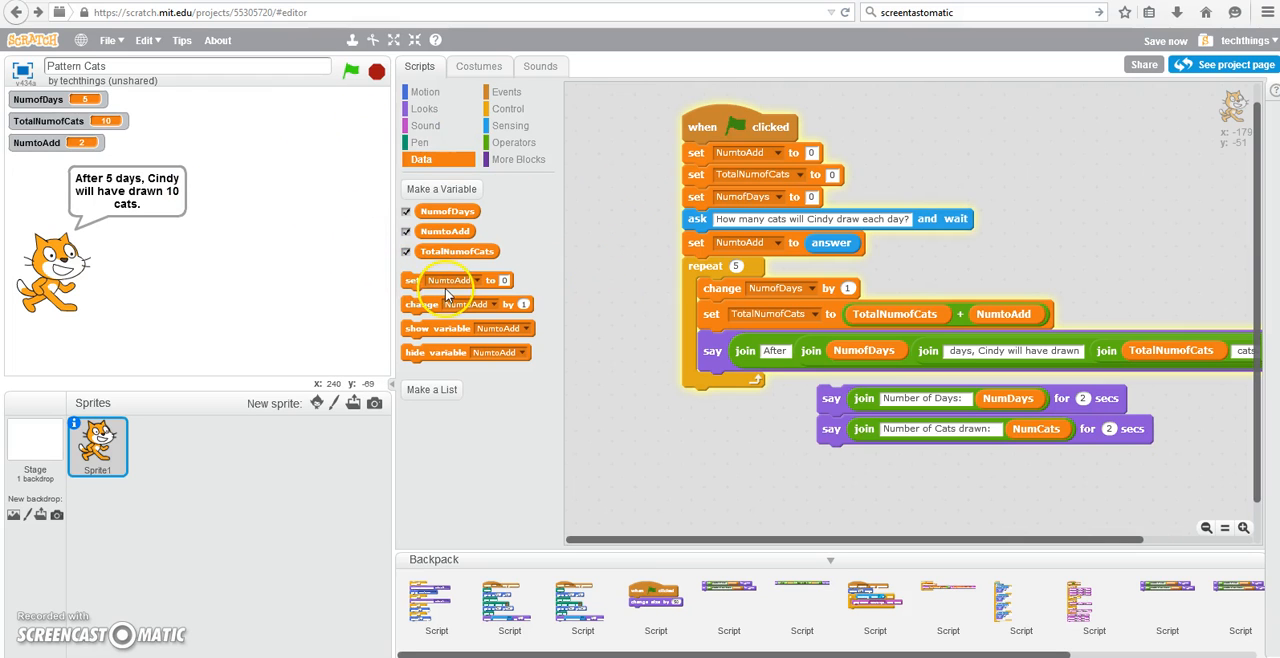